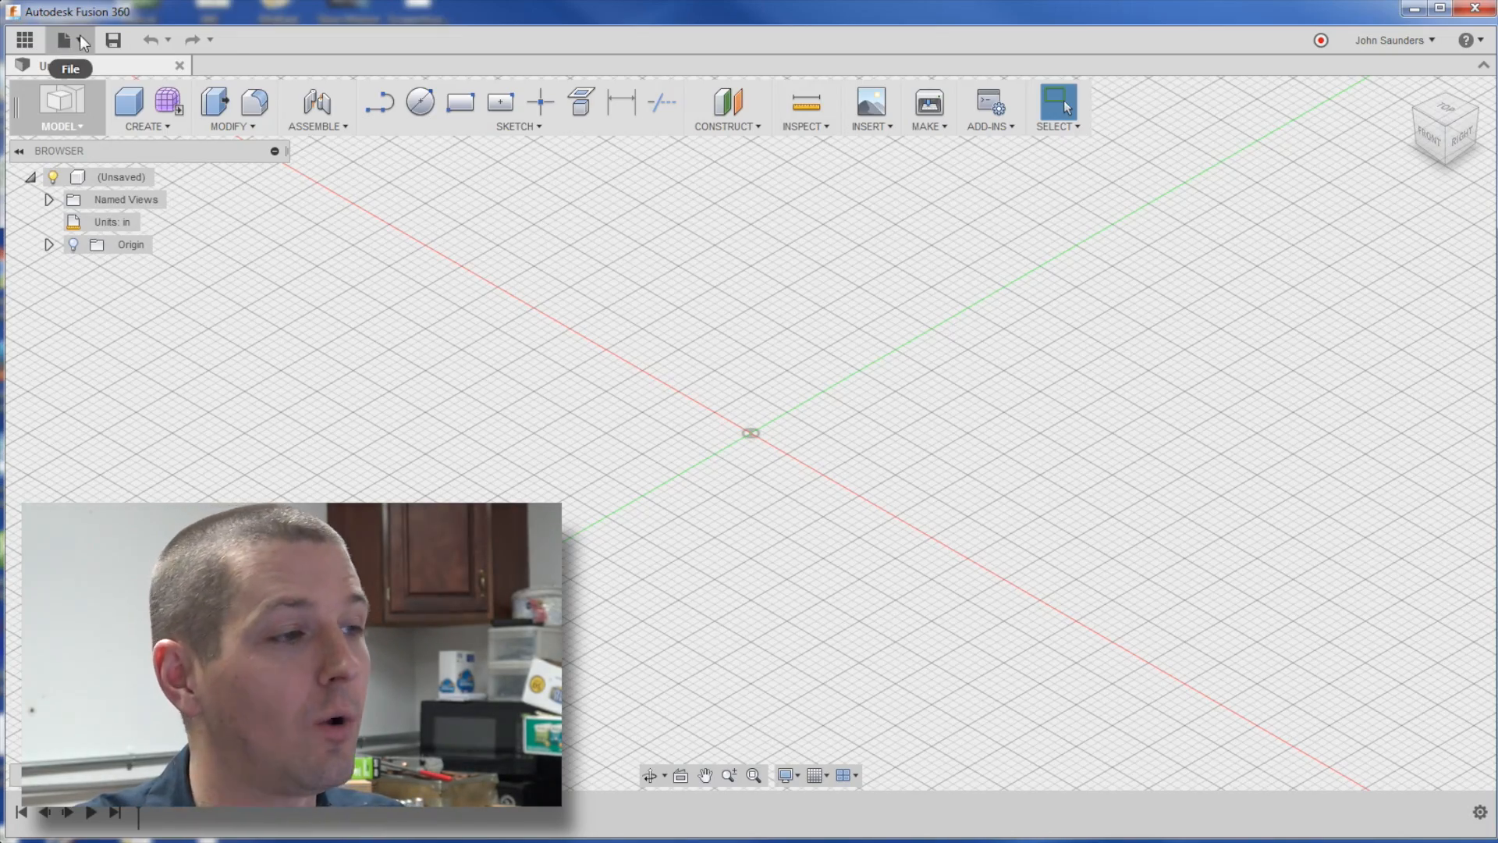
Open the Case Resizer v1 assembly as a new design, closing the imported part without saving
click(62, 39)
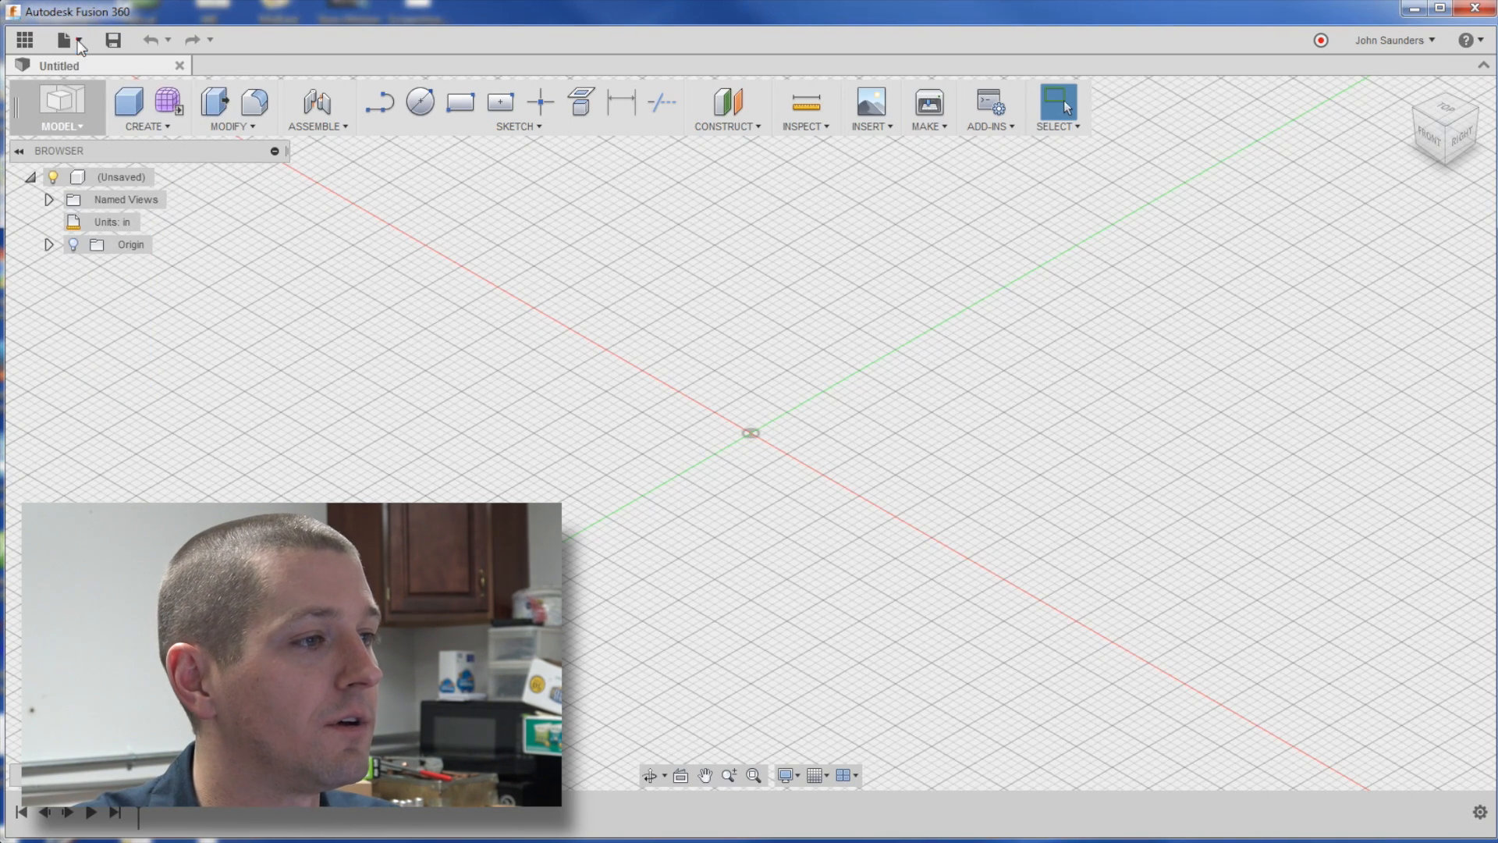
click(64, 39)
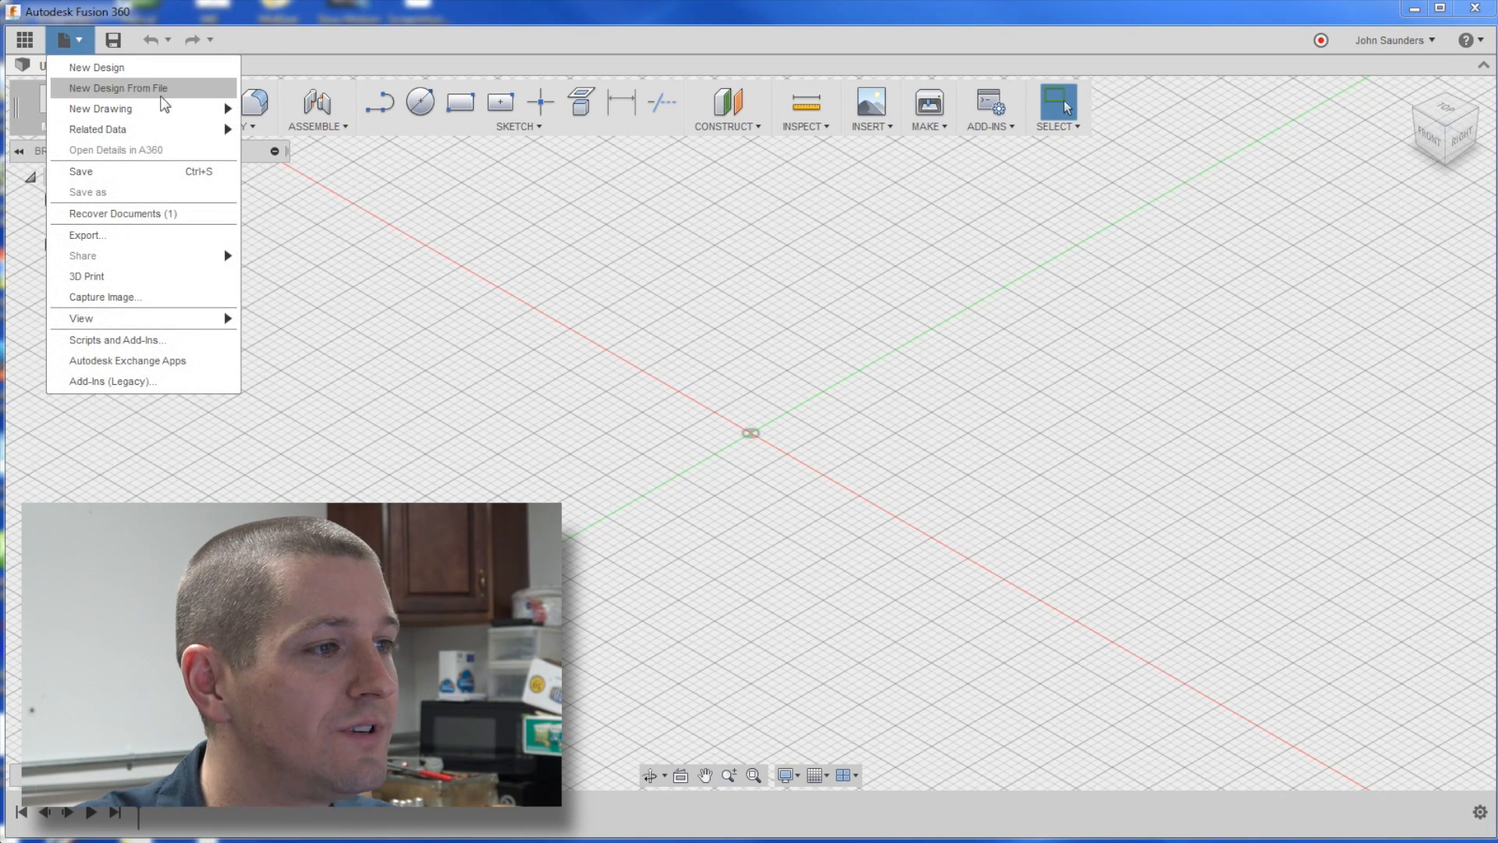
click(117, 88)
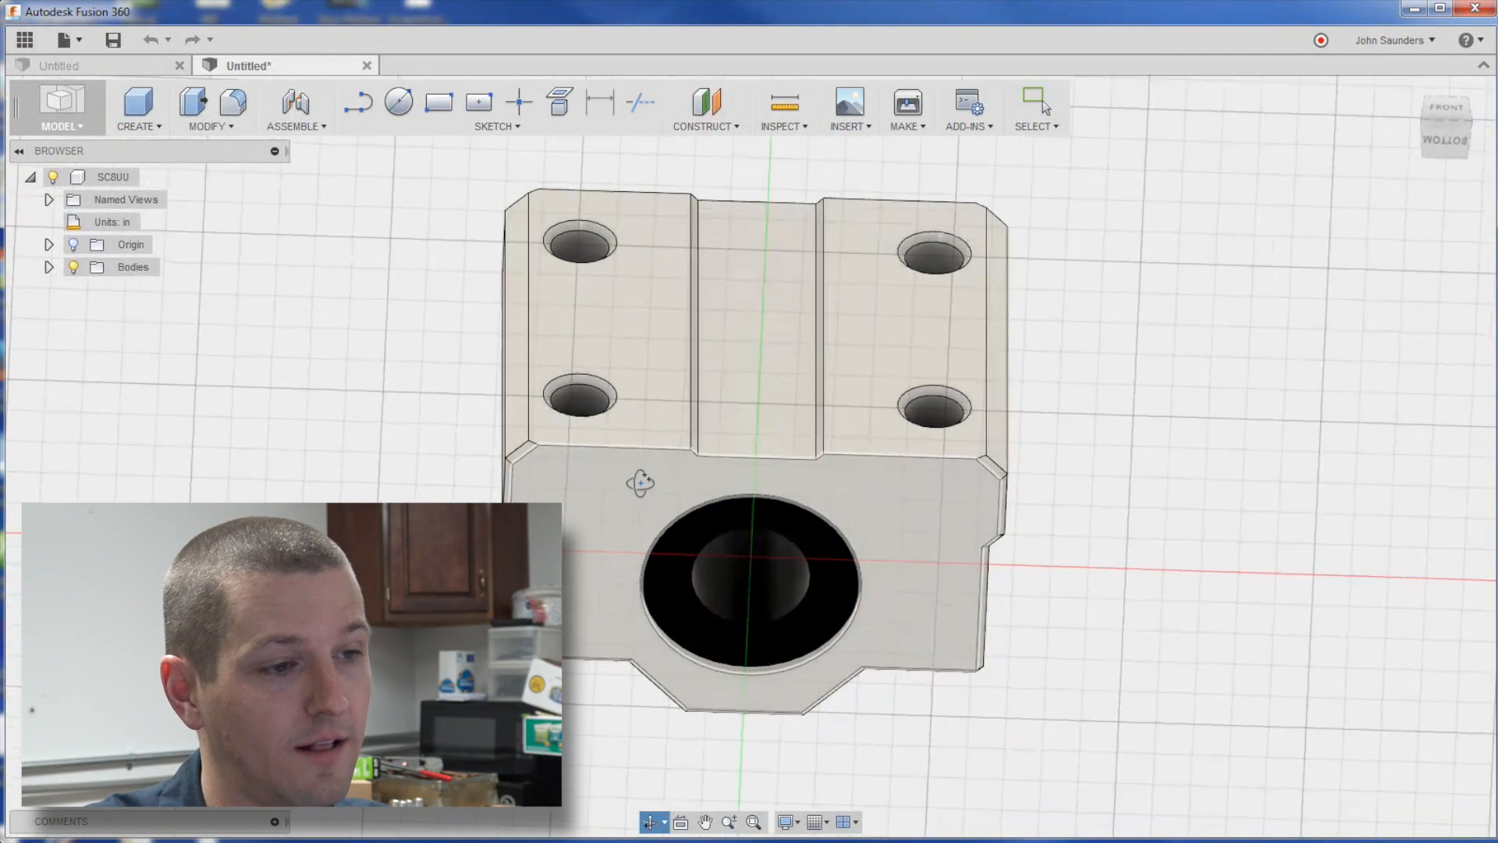
click(367, 65)
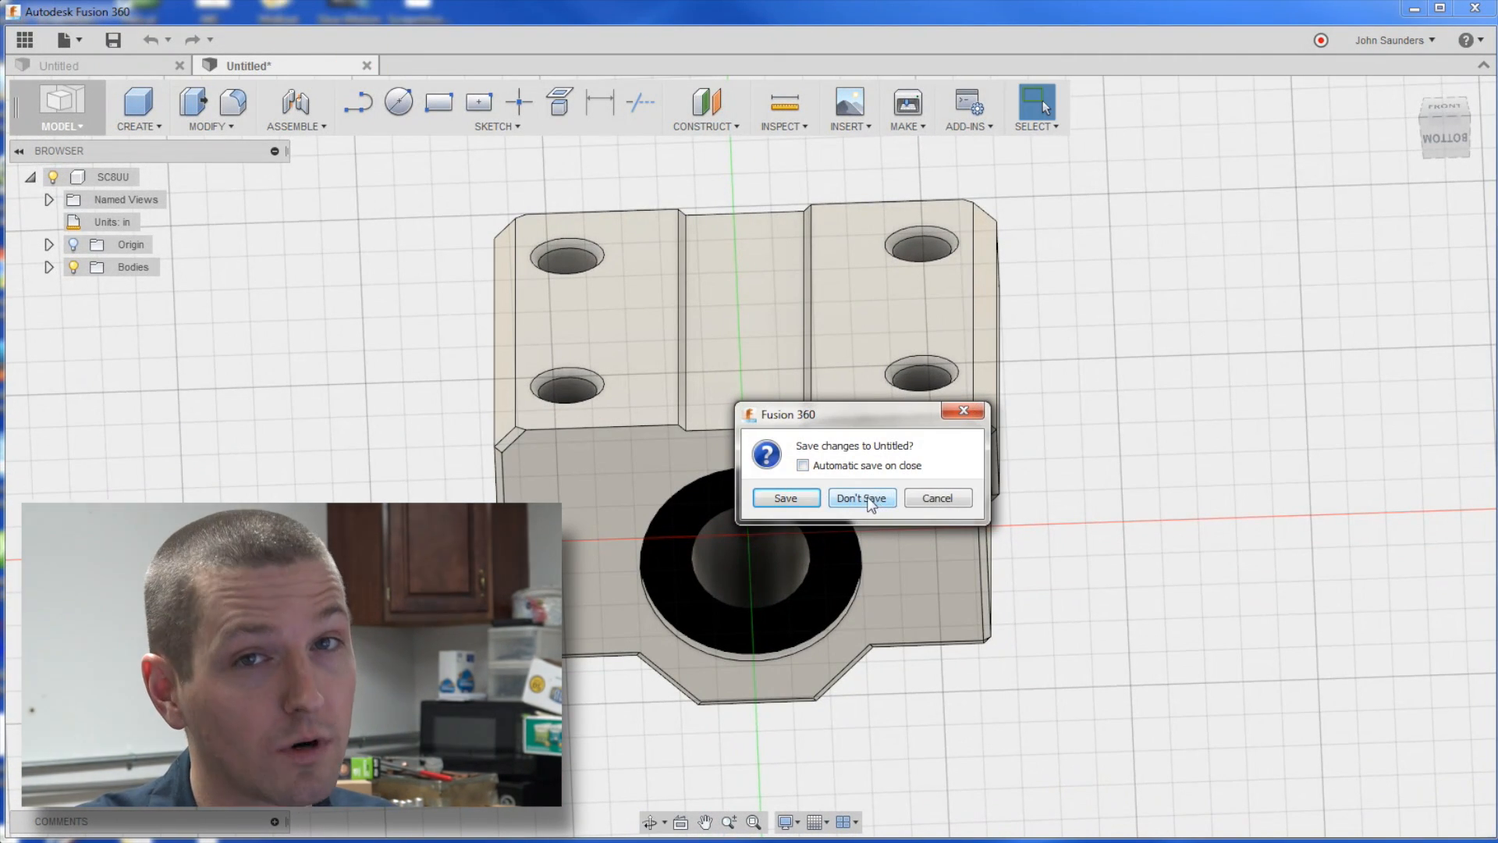
click(860, 496)
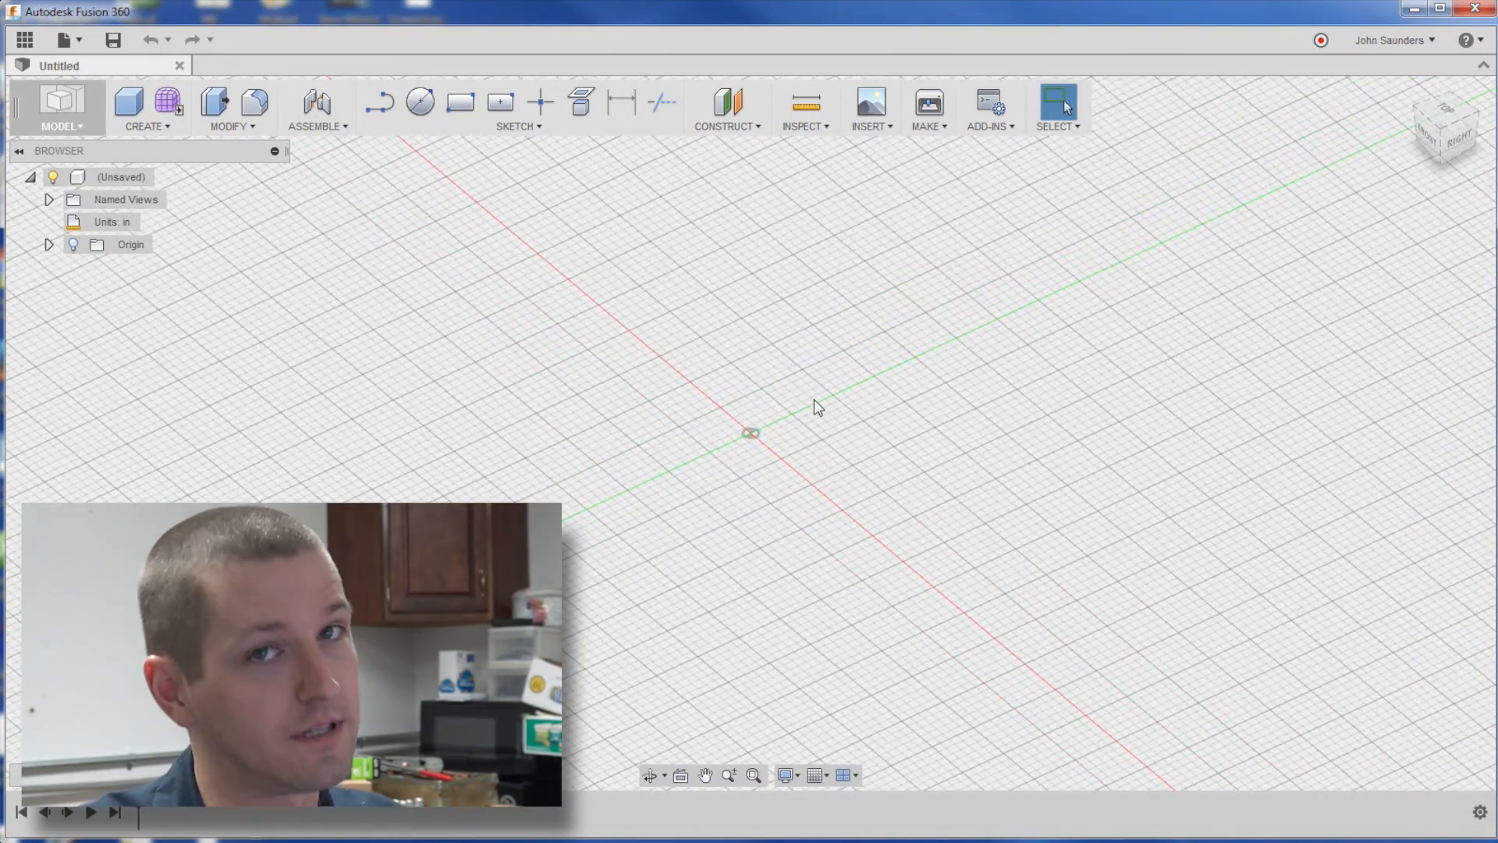
mouse_move(659, 334)
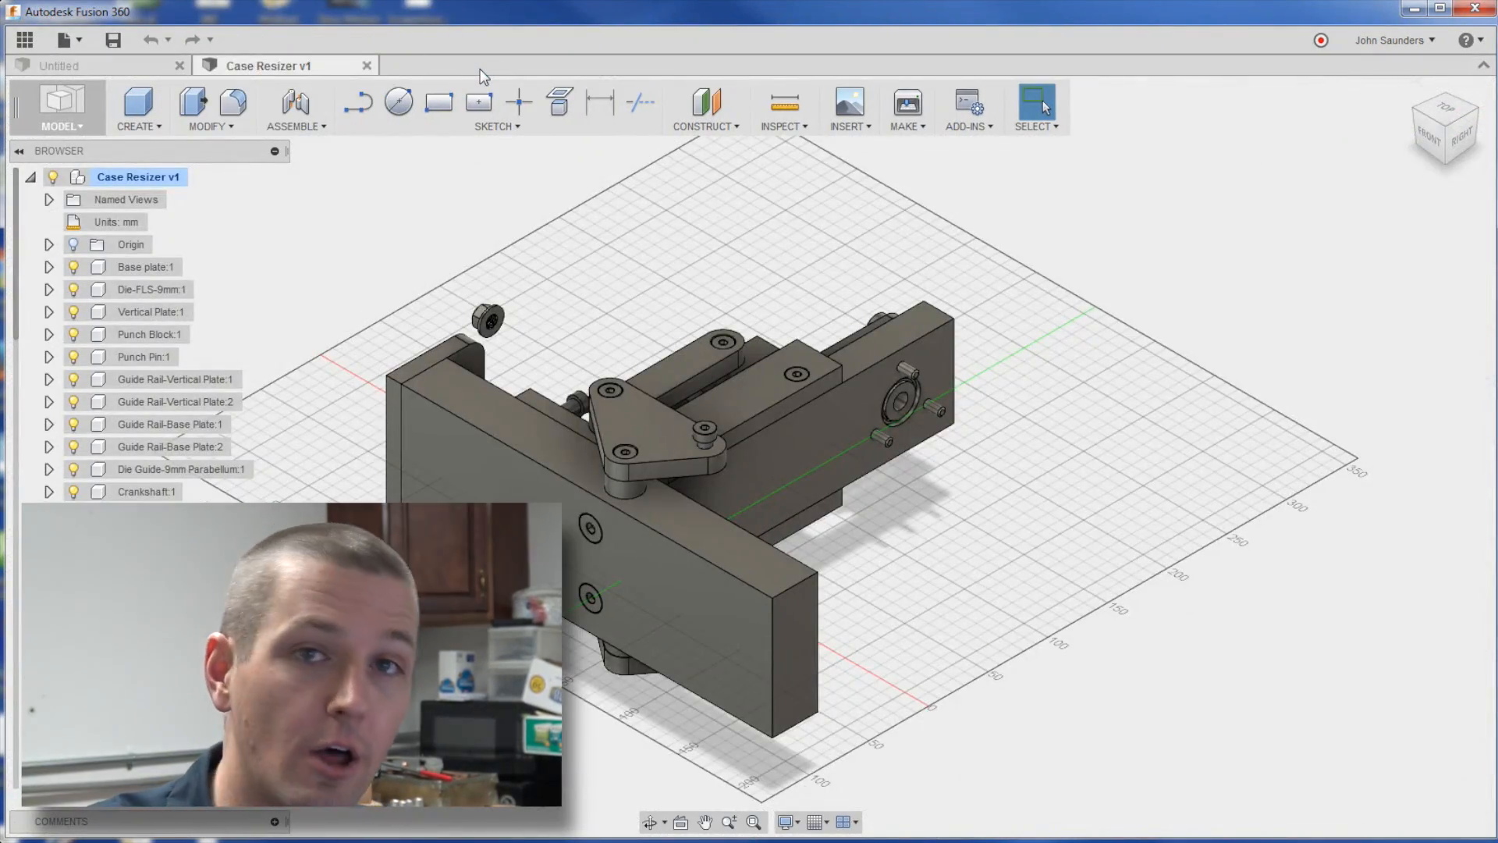
click(178, 66)
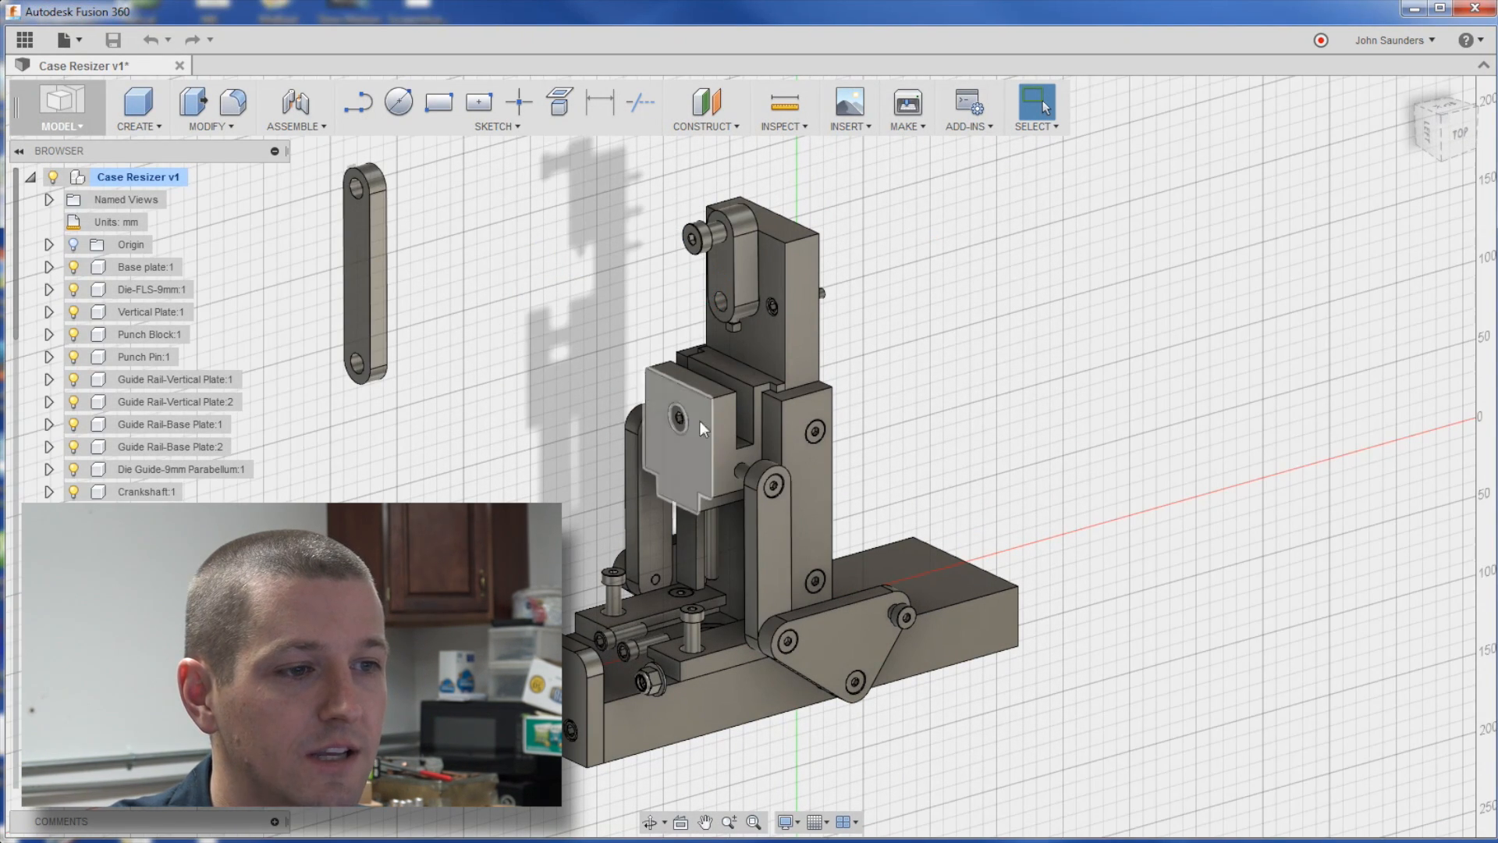
Undo the component drags so every displaced part returns to its assembled position
key(ctrl+z)
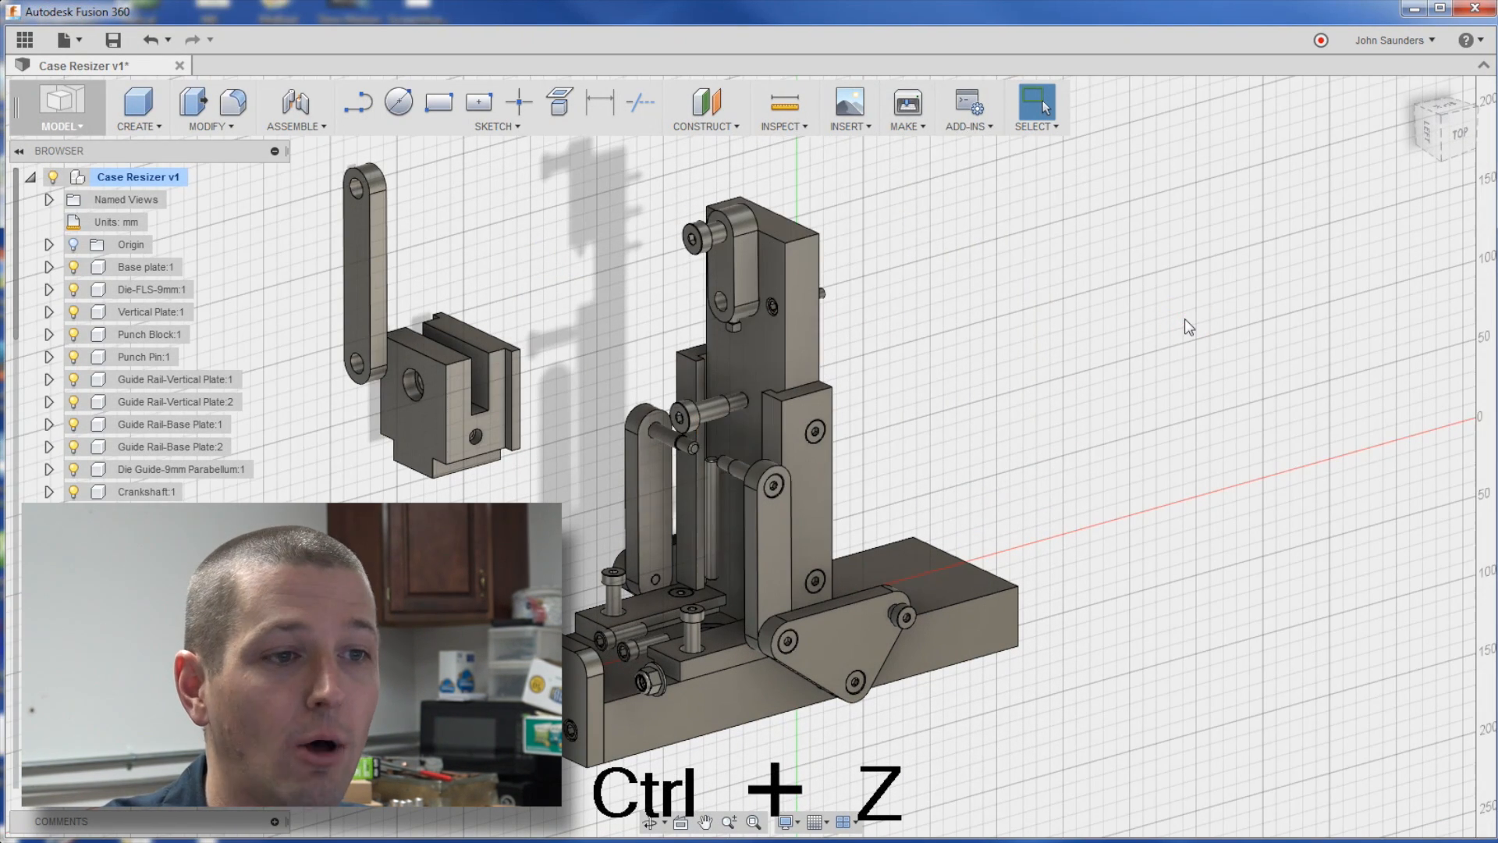
key(ctrl+z)
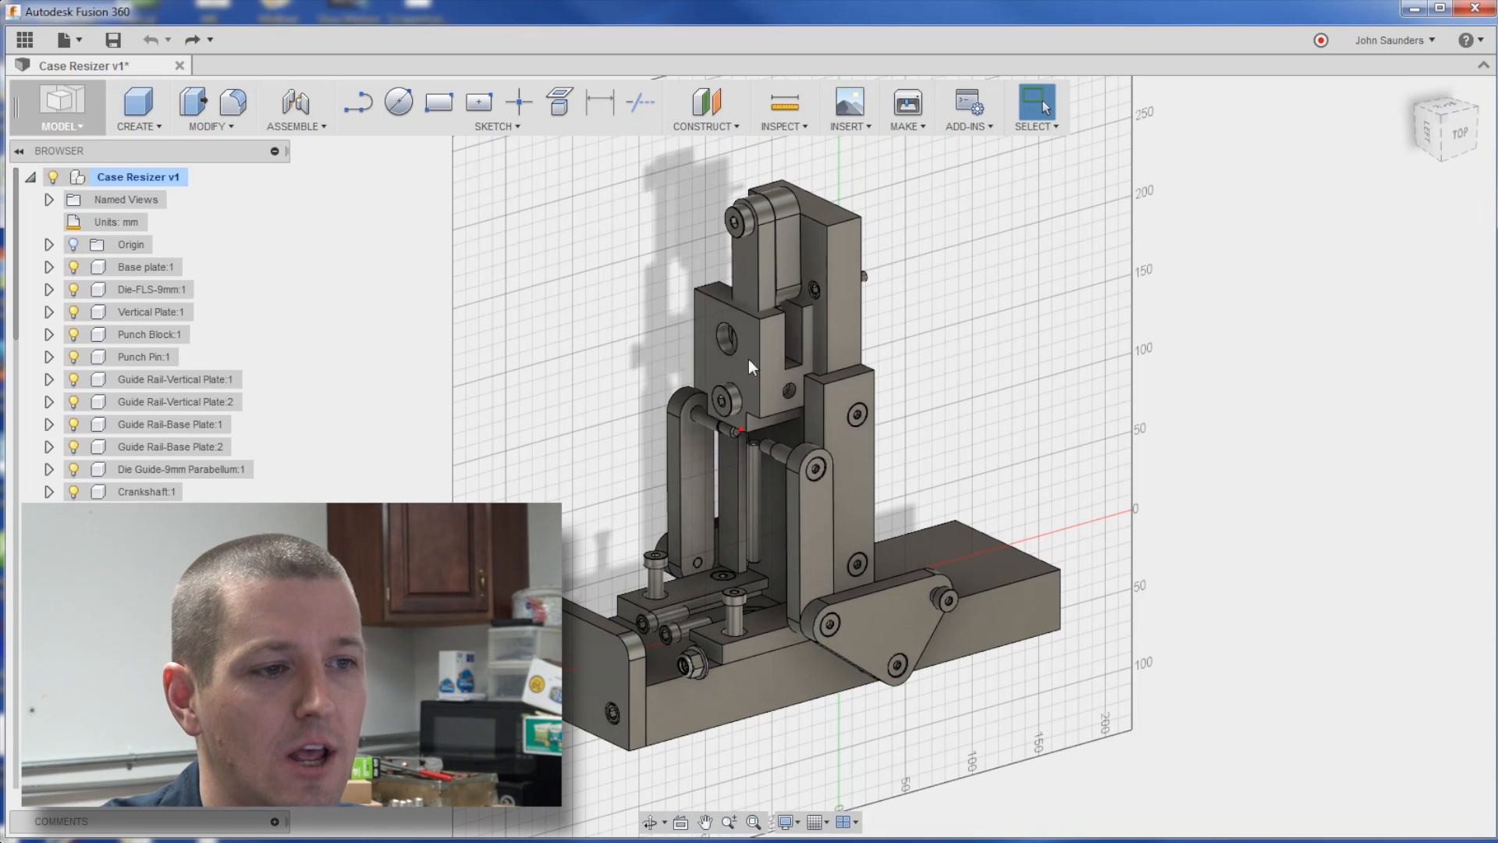
key(ctrl+z)
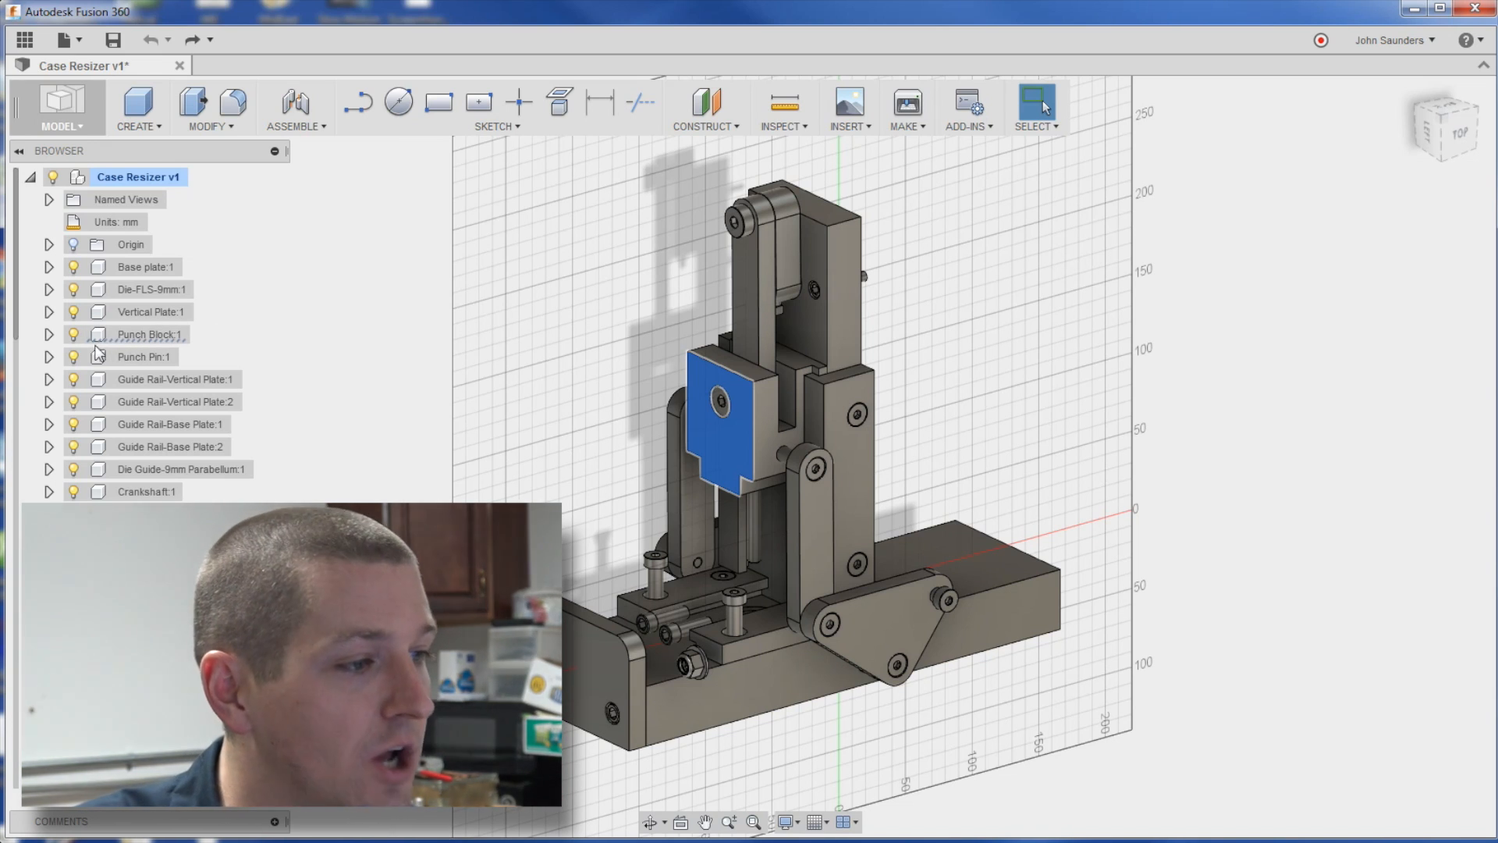
click(147, 334)
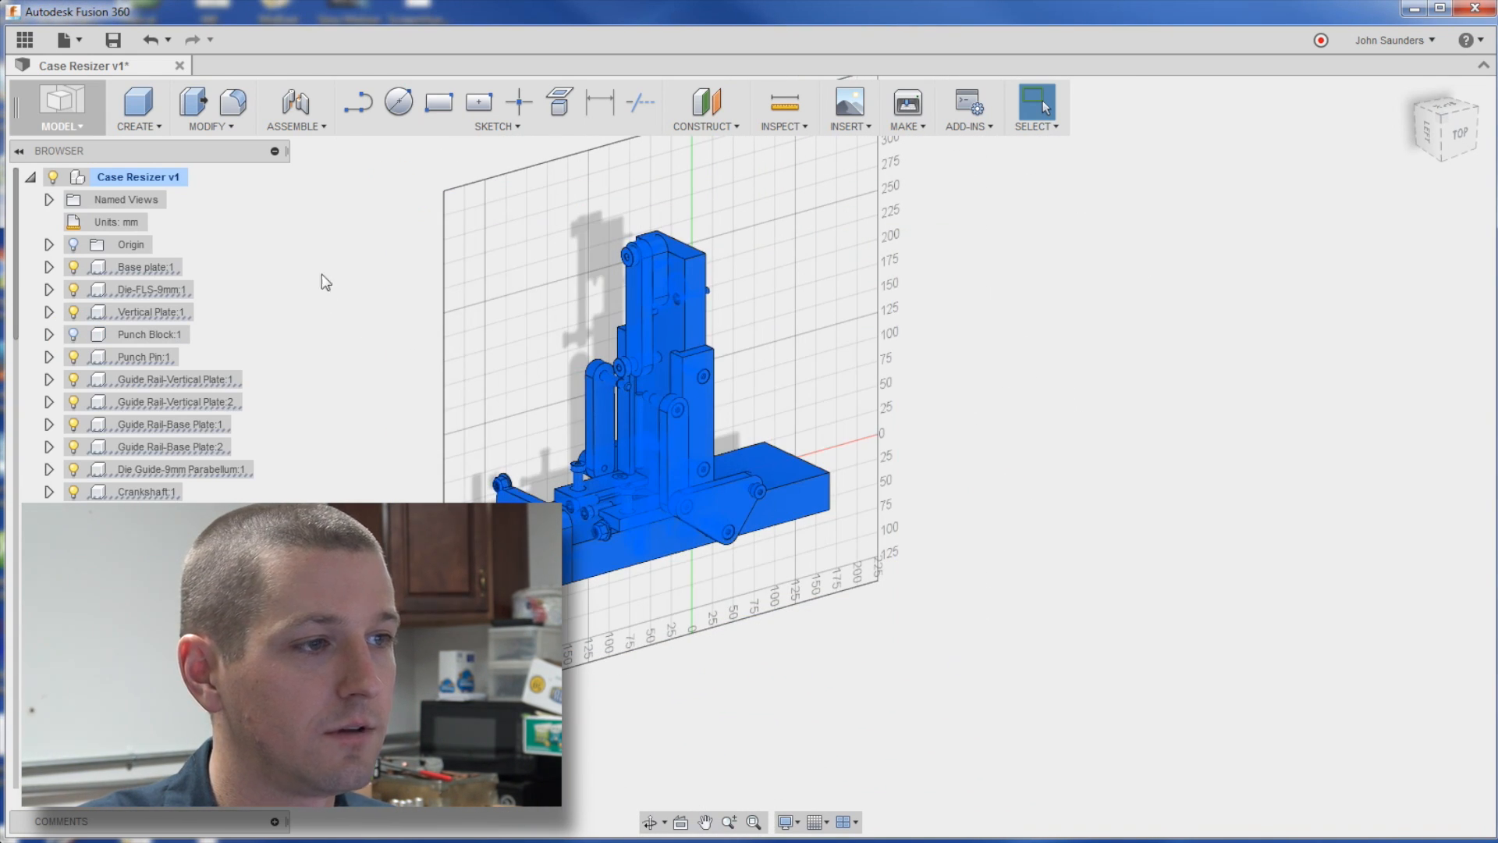
Create a Rigid Group of the selected components with Include Child Components kept on
click(295, 106)
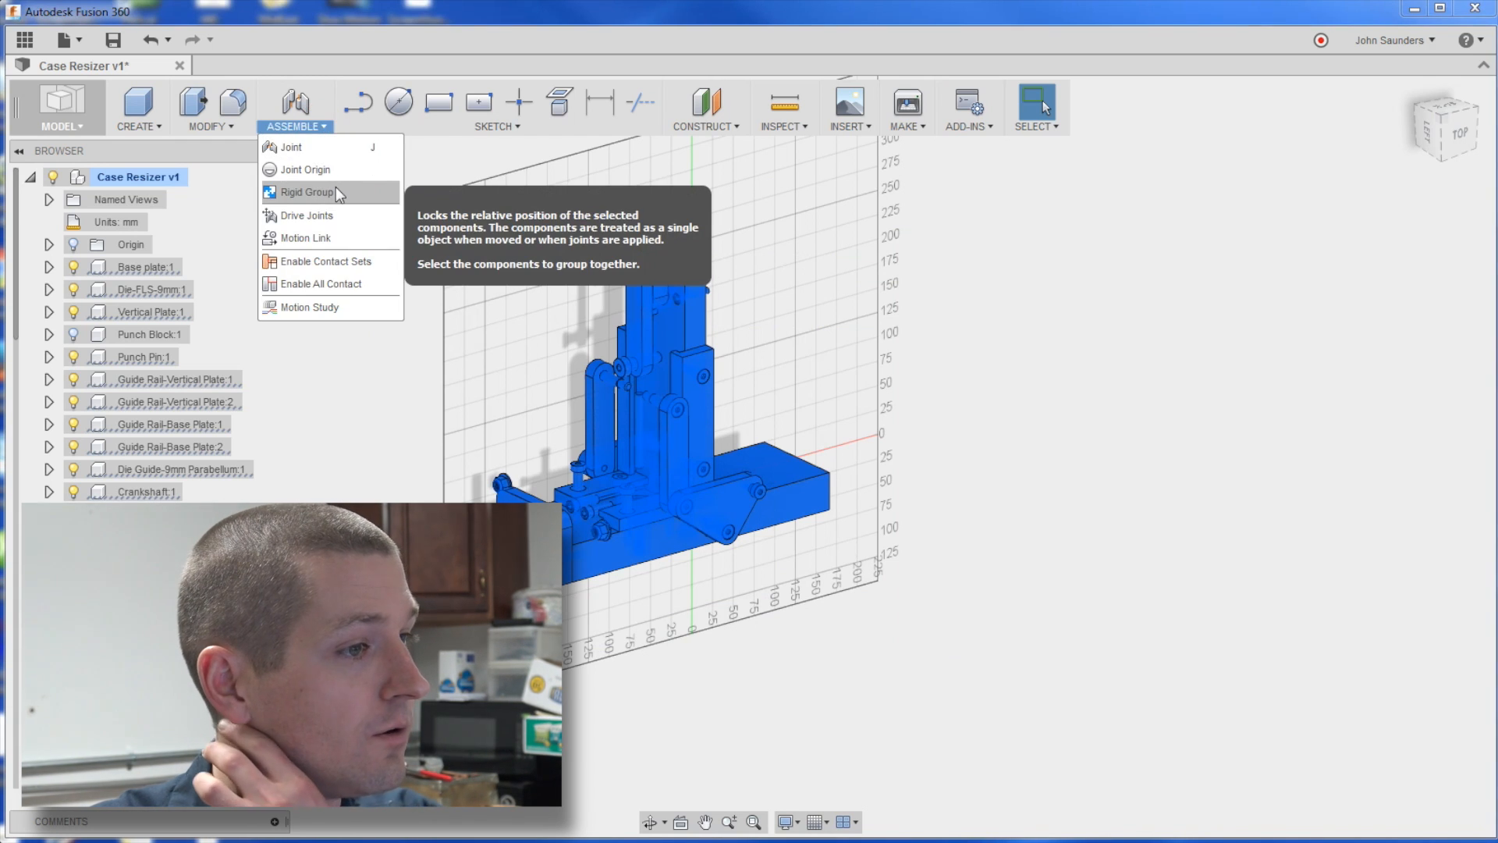
click(307, 192)
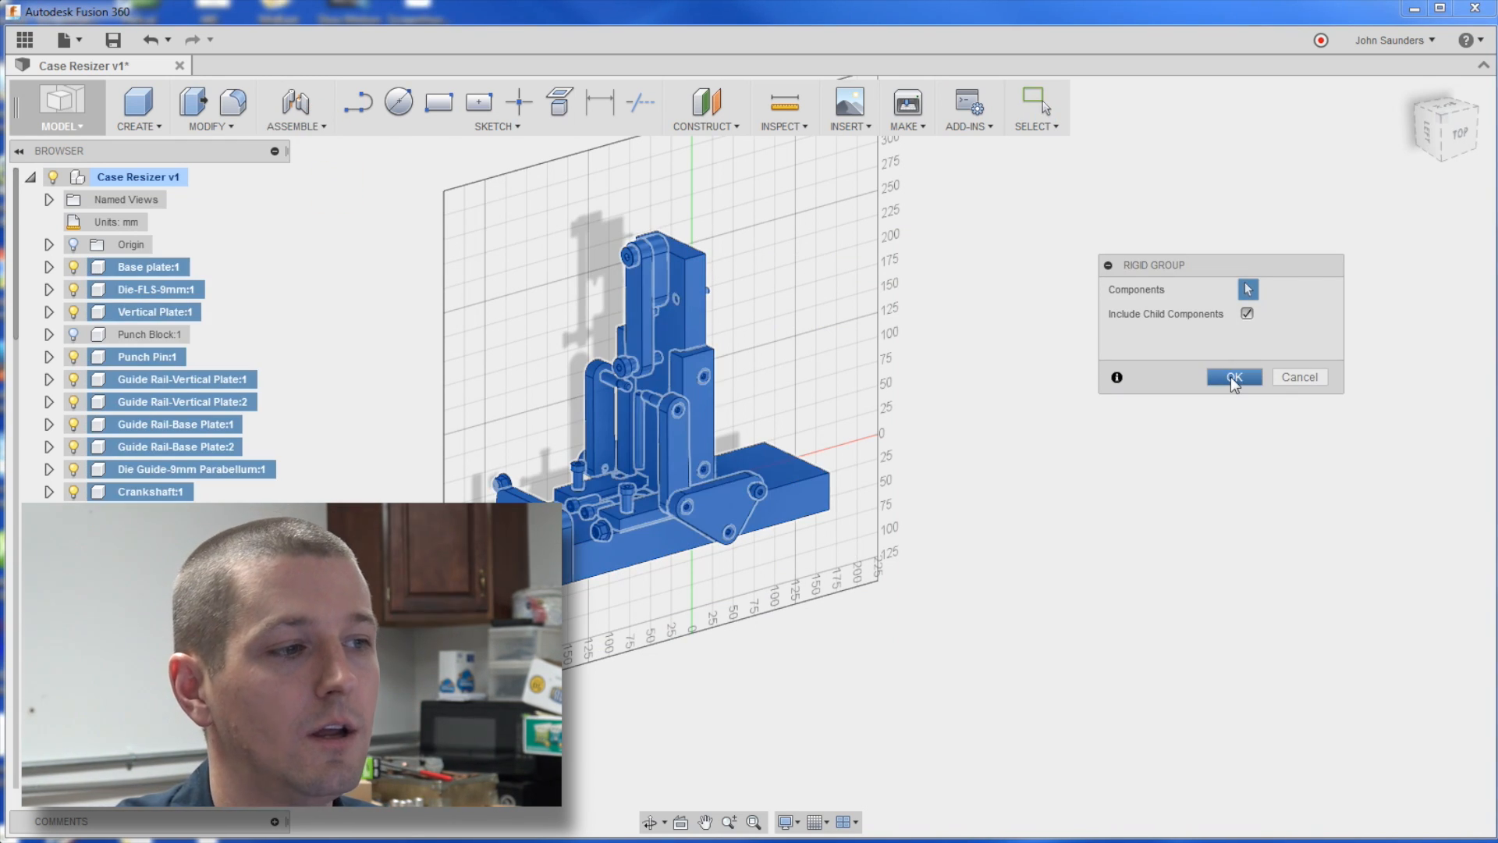
click(1234, 376)
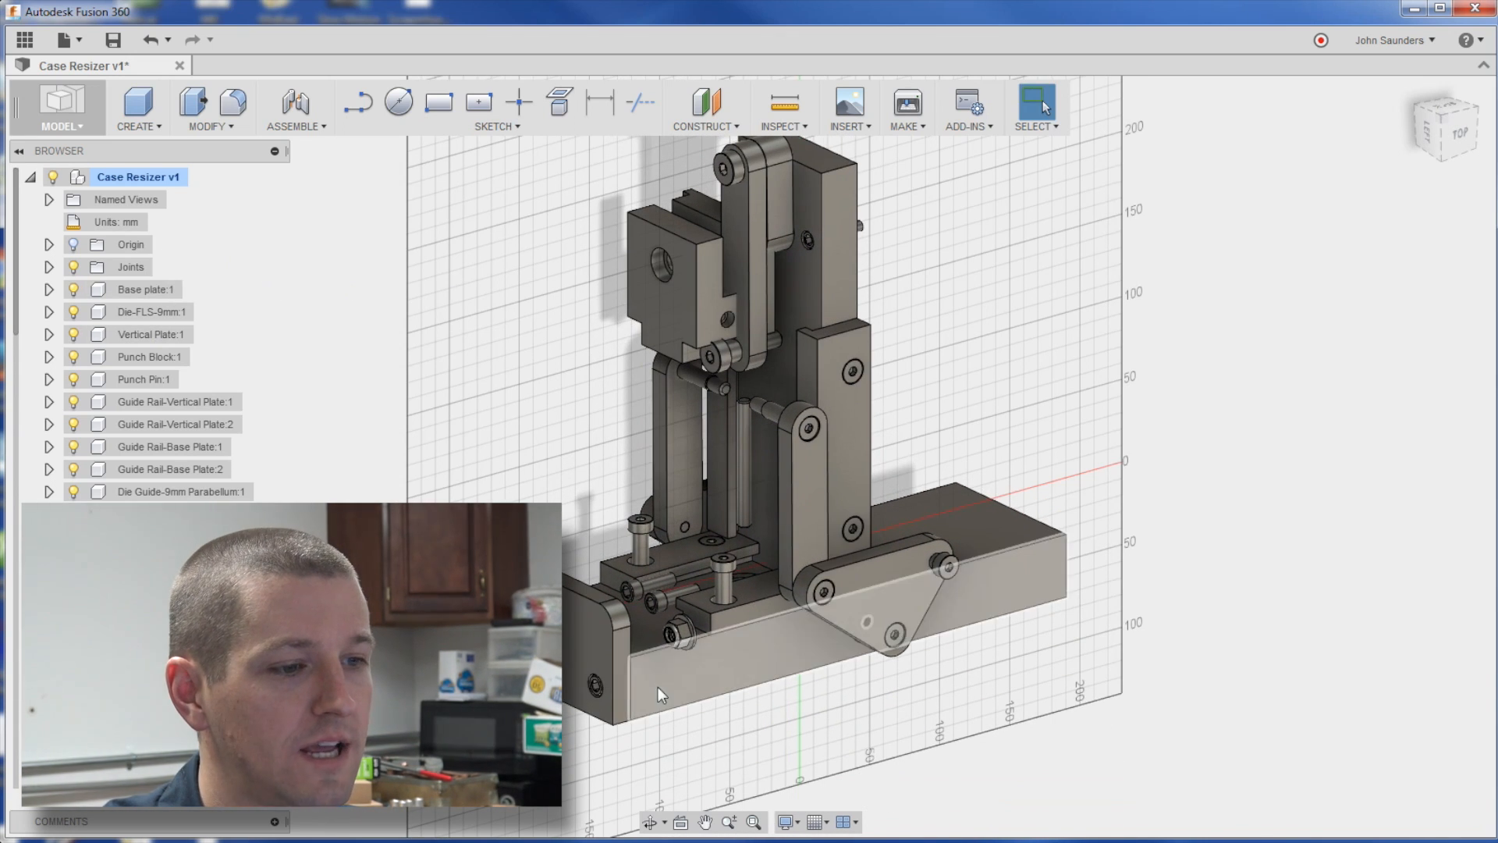
click(145, 289)
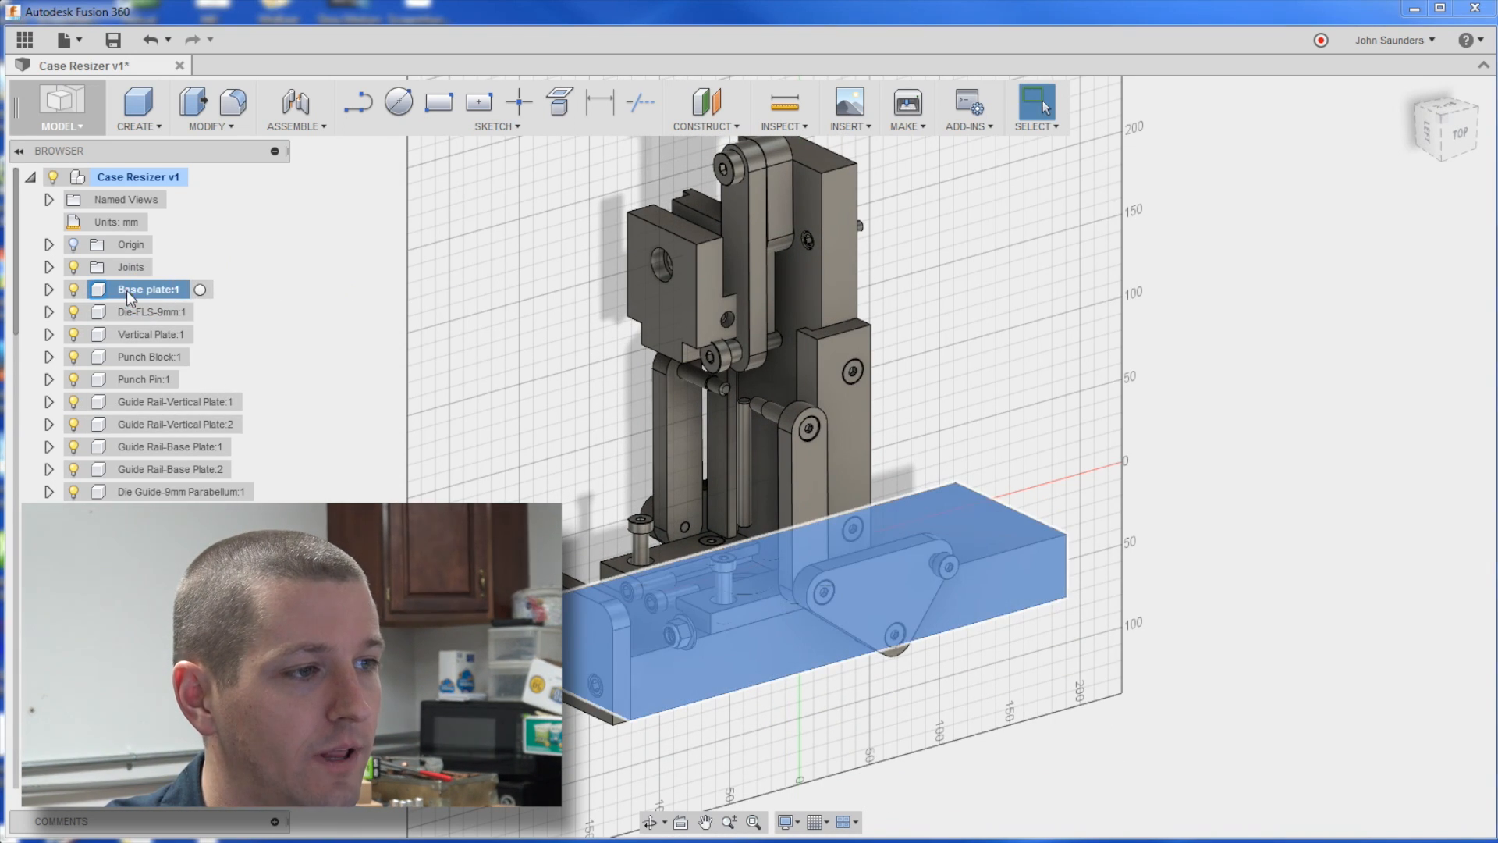
right_click(147, 289)
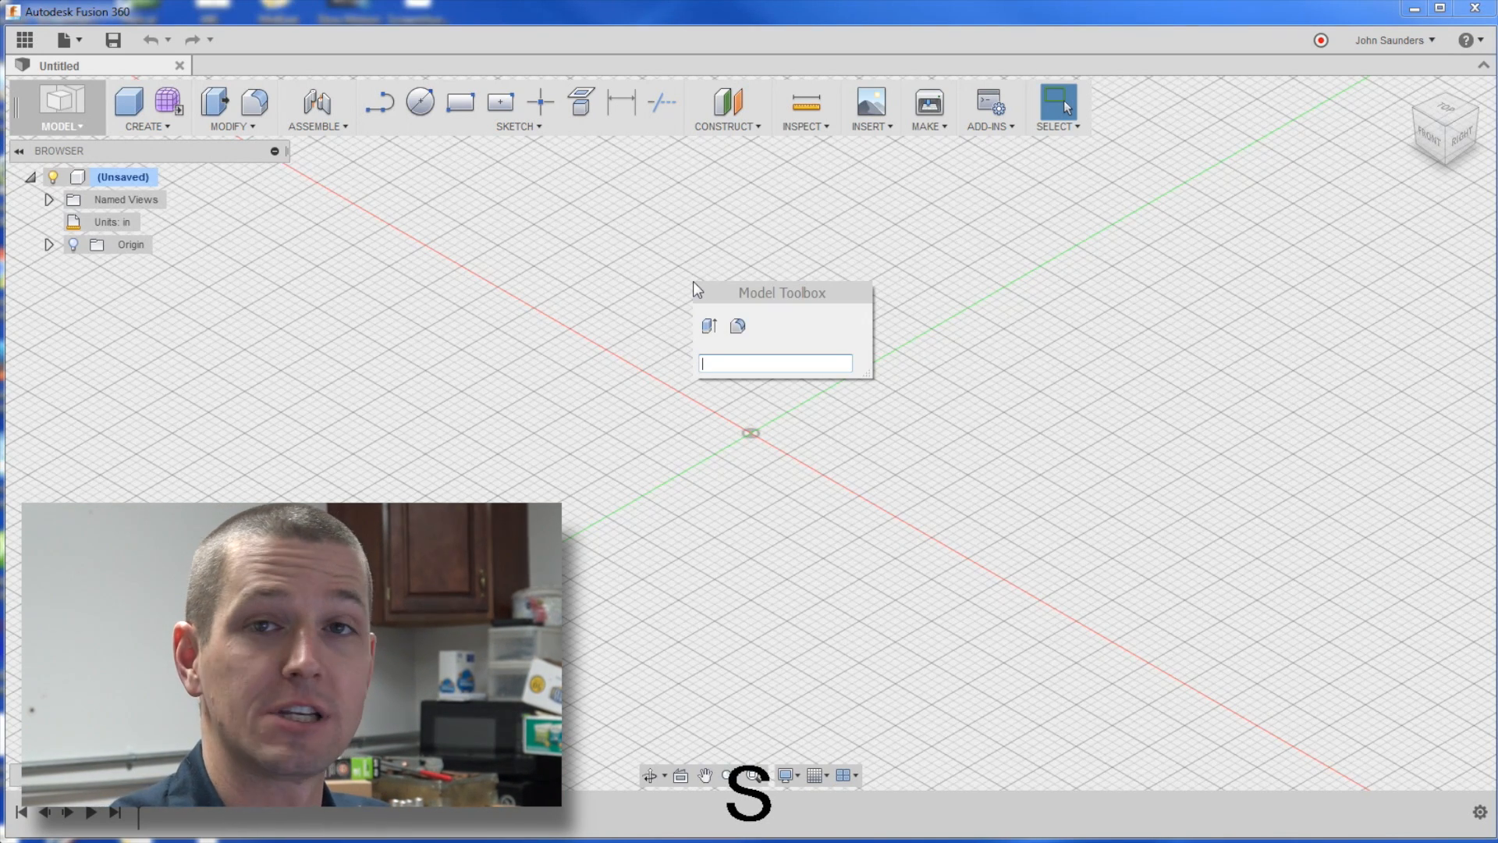
text(line)
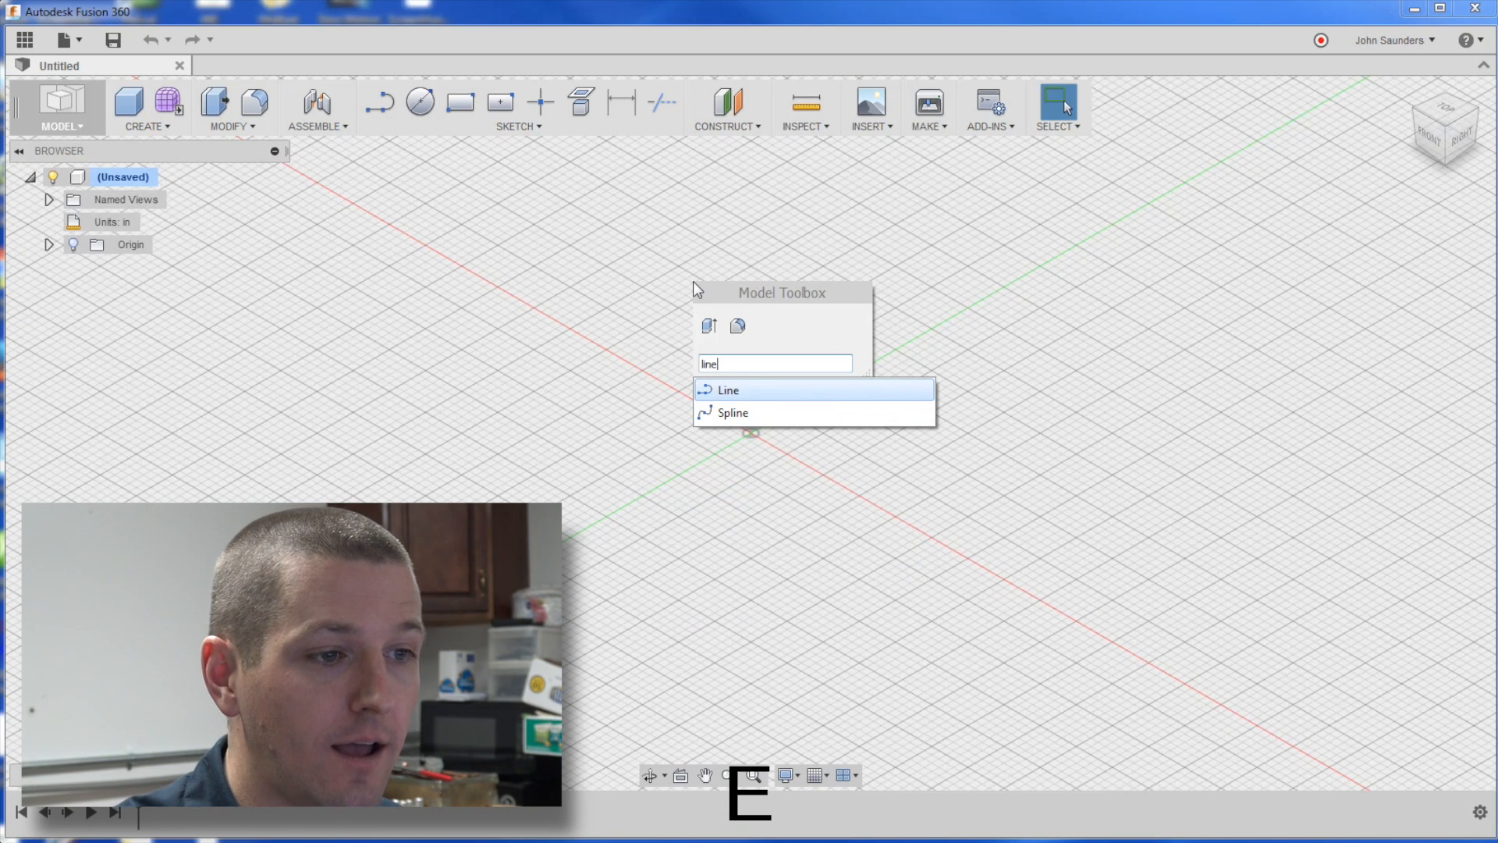
key(ctrl+Backspace)
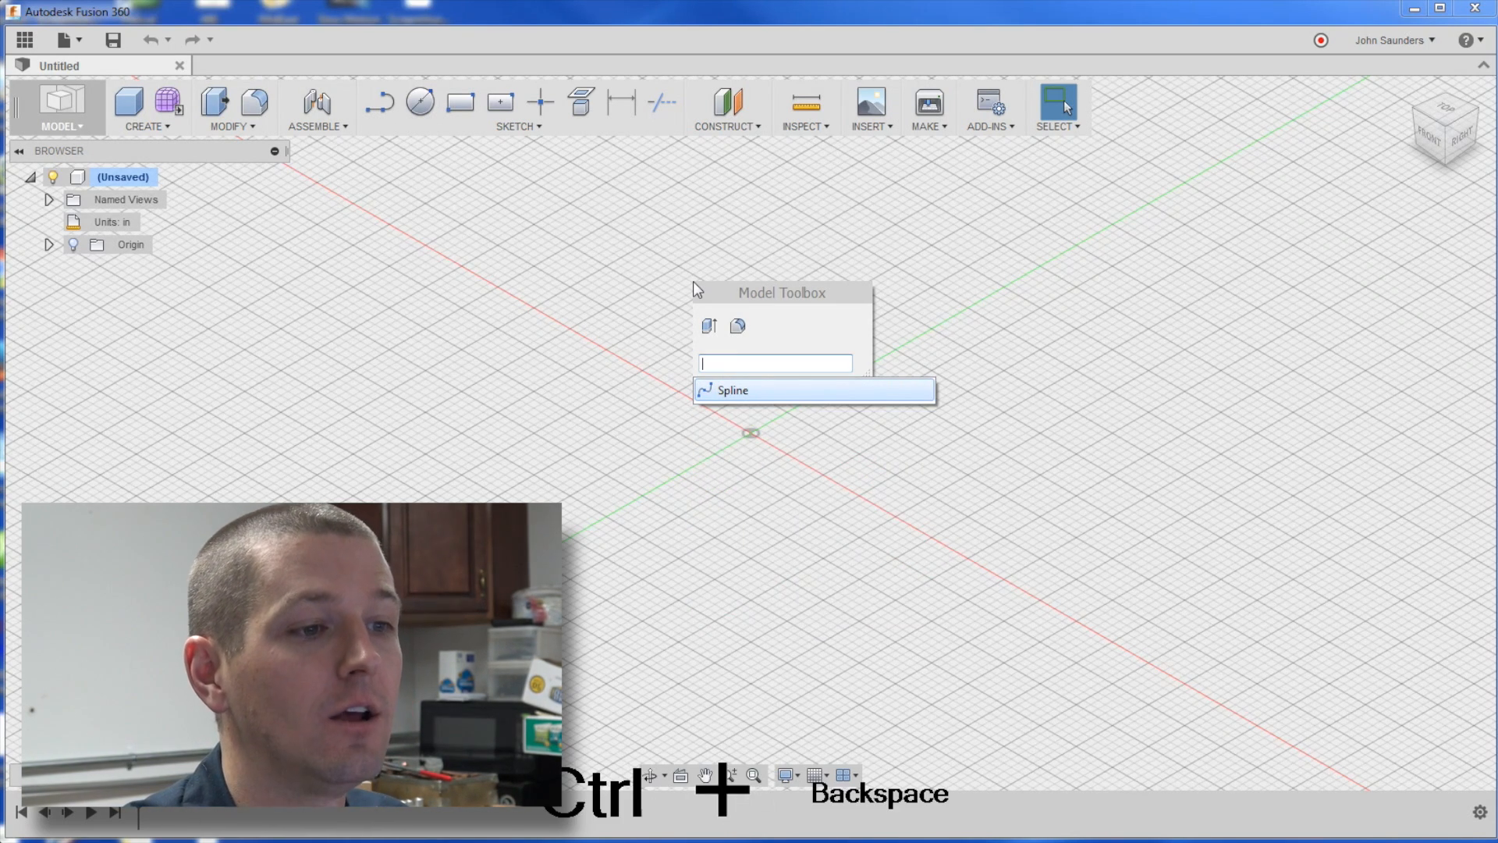
text(mirr)
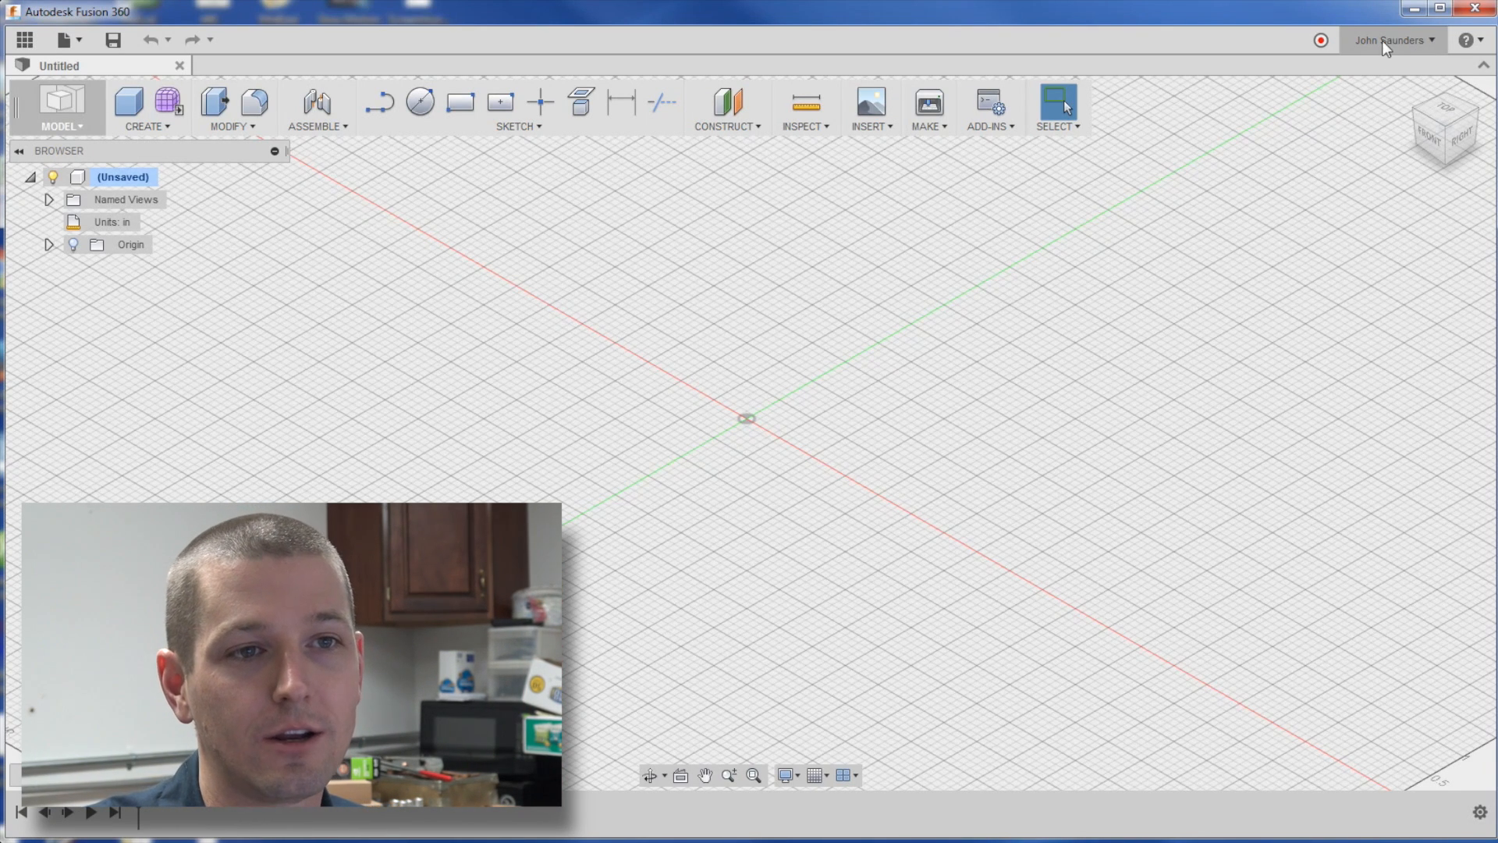
Review the general and CAM settings in Preferences, then close it back to the untitled design
click(1390, 39)
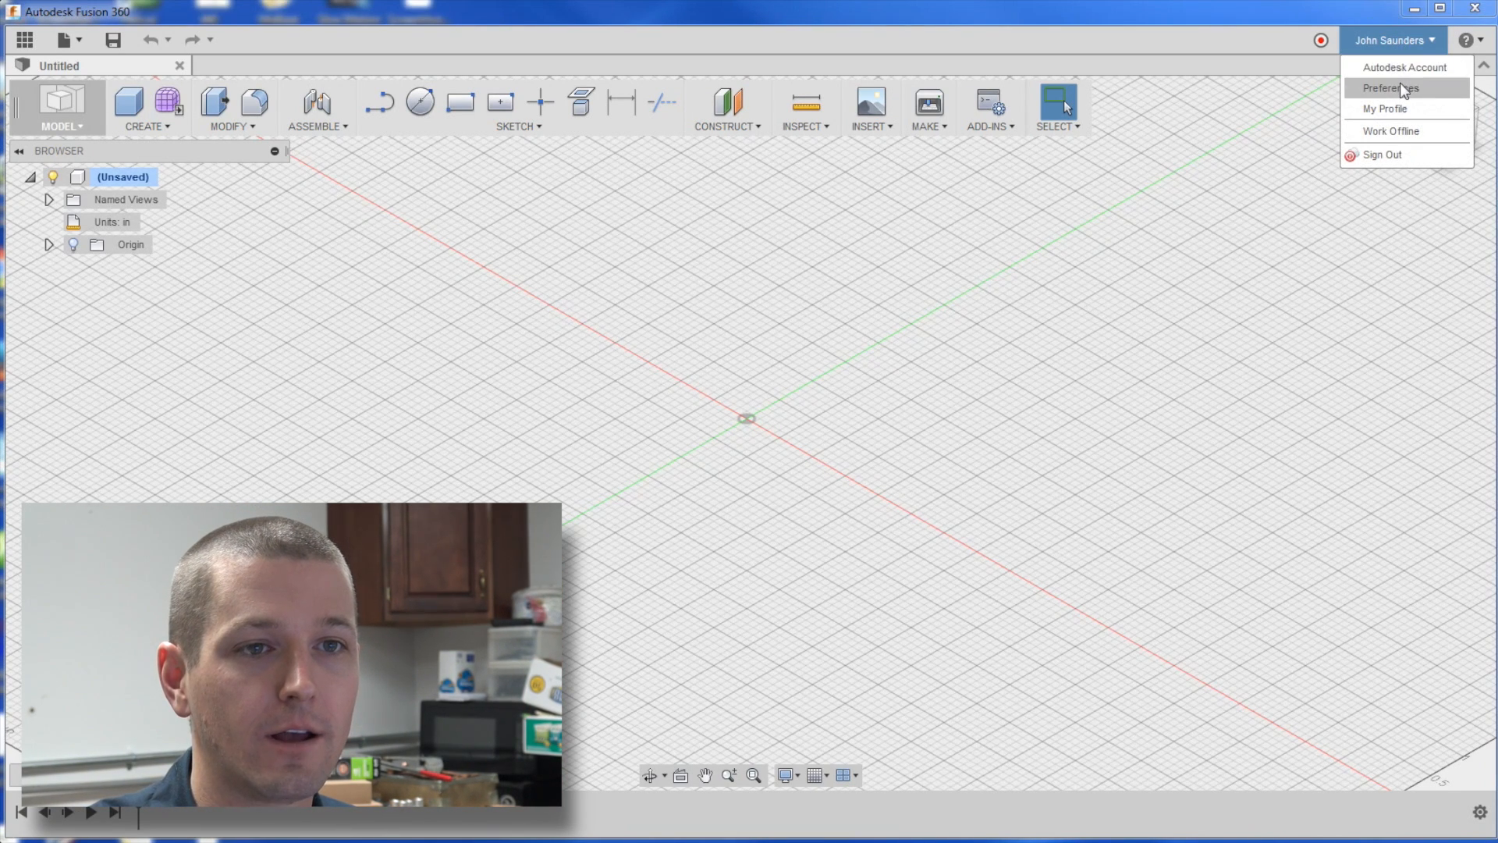
click(1385, 88)
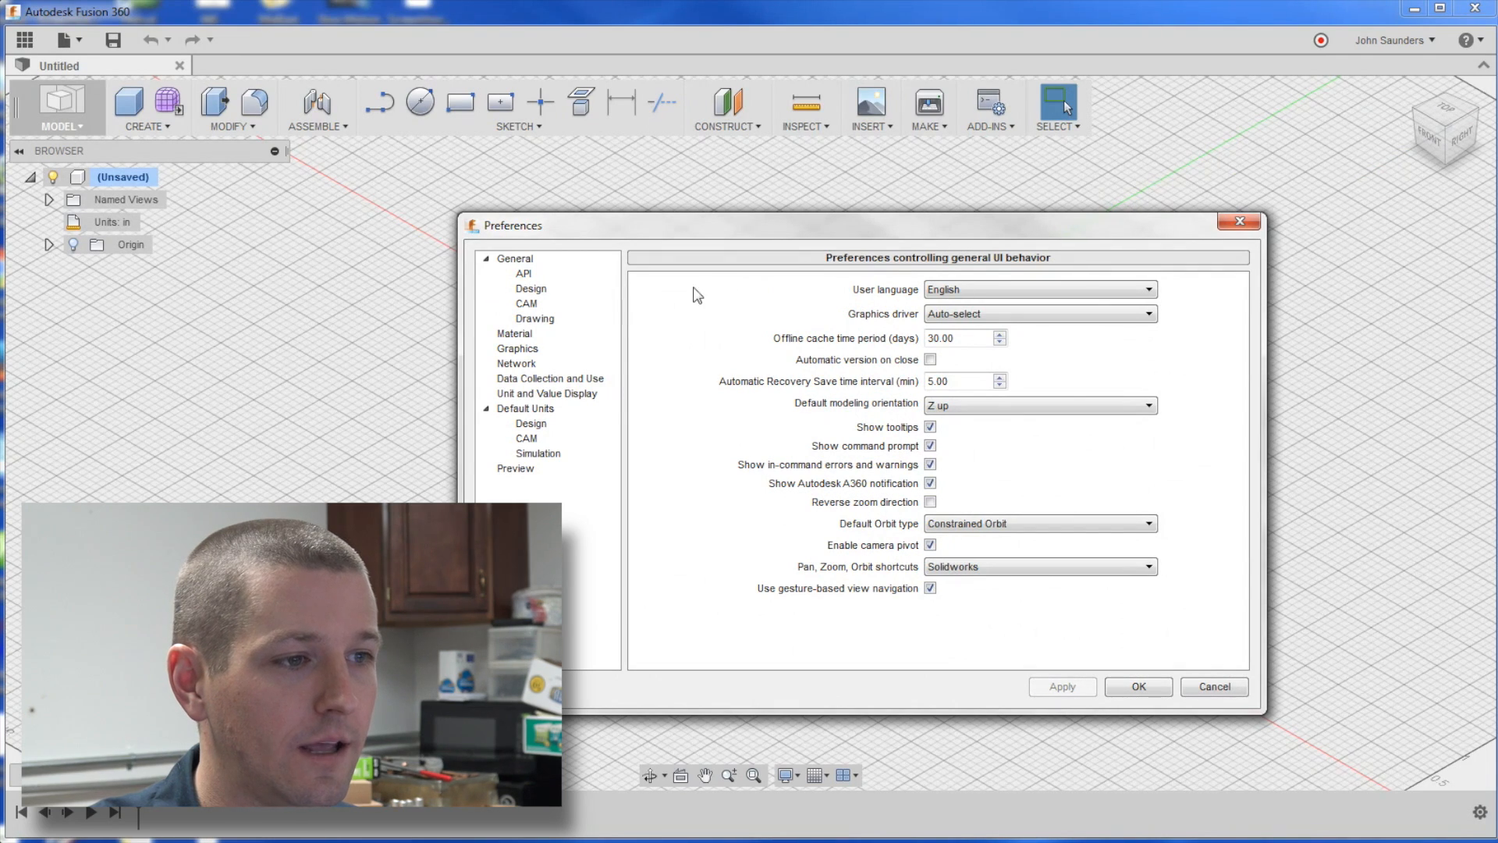
click(526, 303)
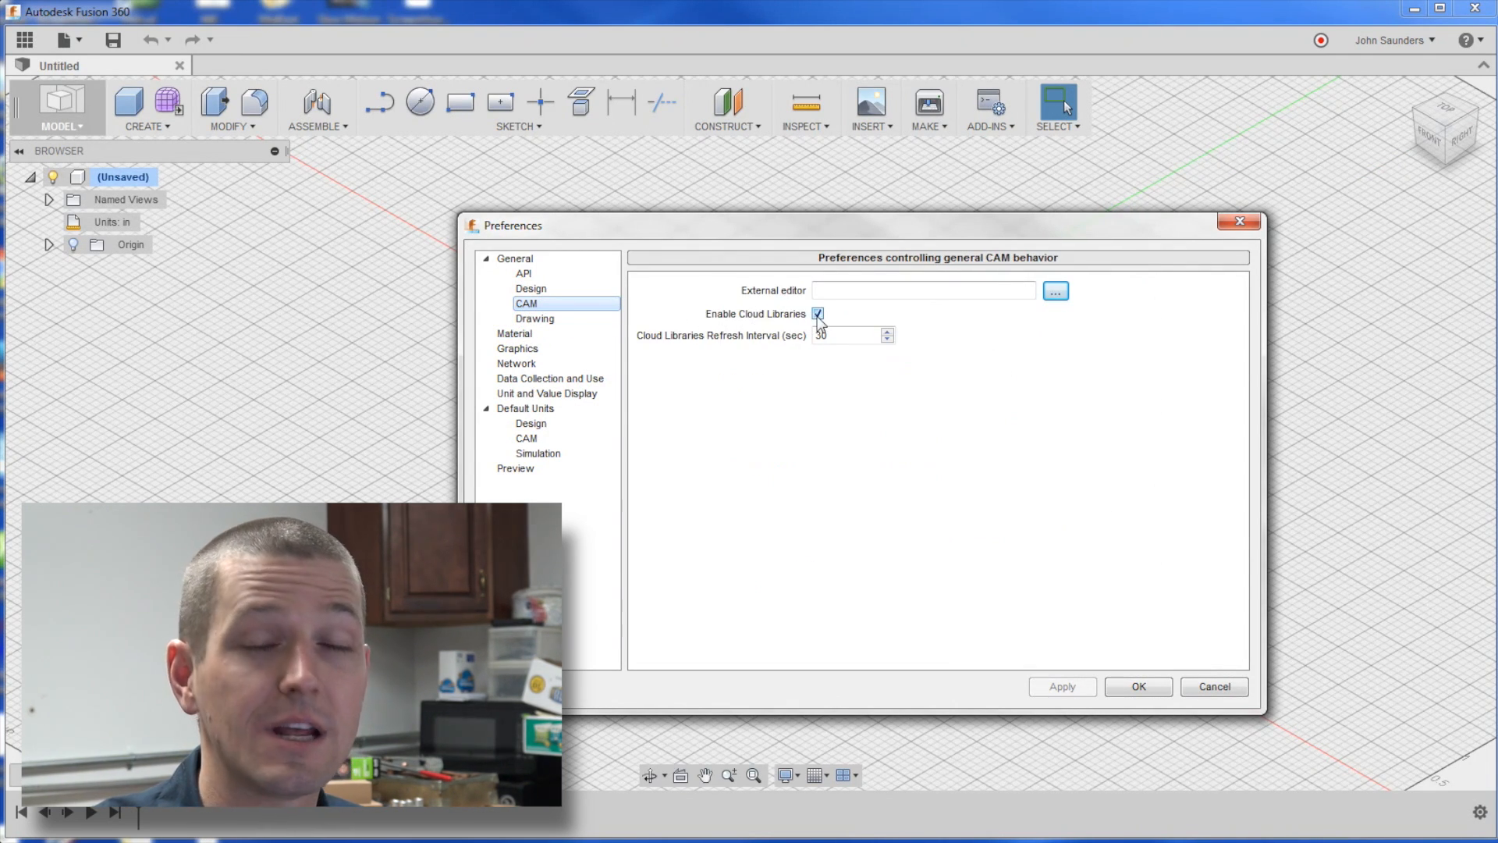
mouse_move(818, 314)
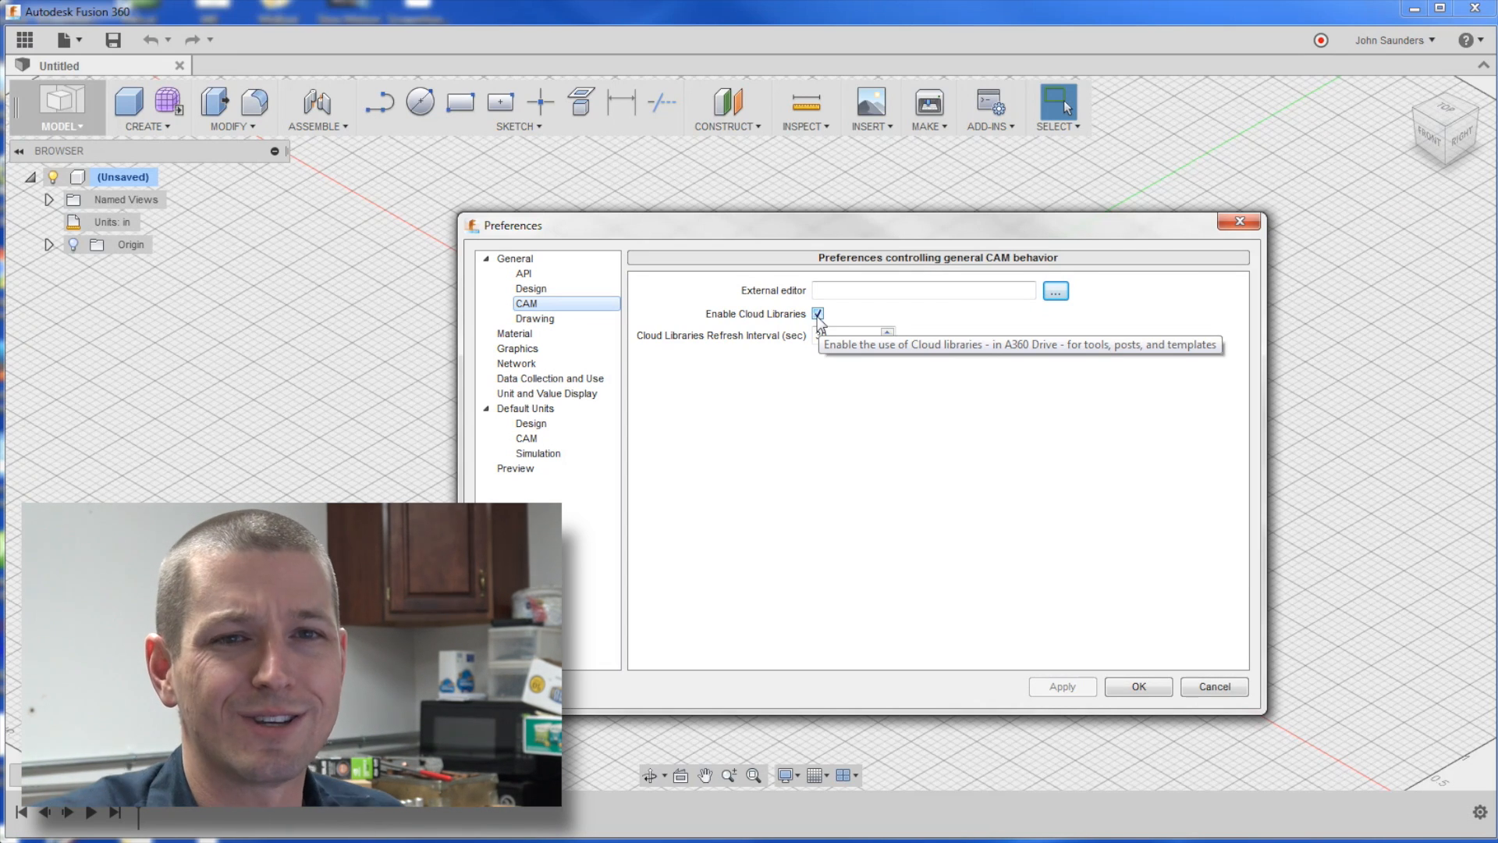
click(1215, 687)
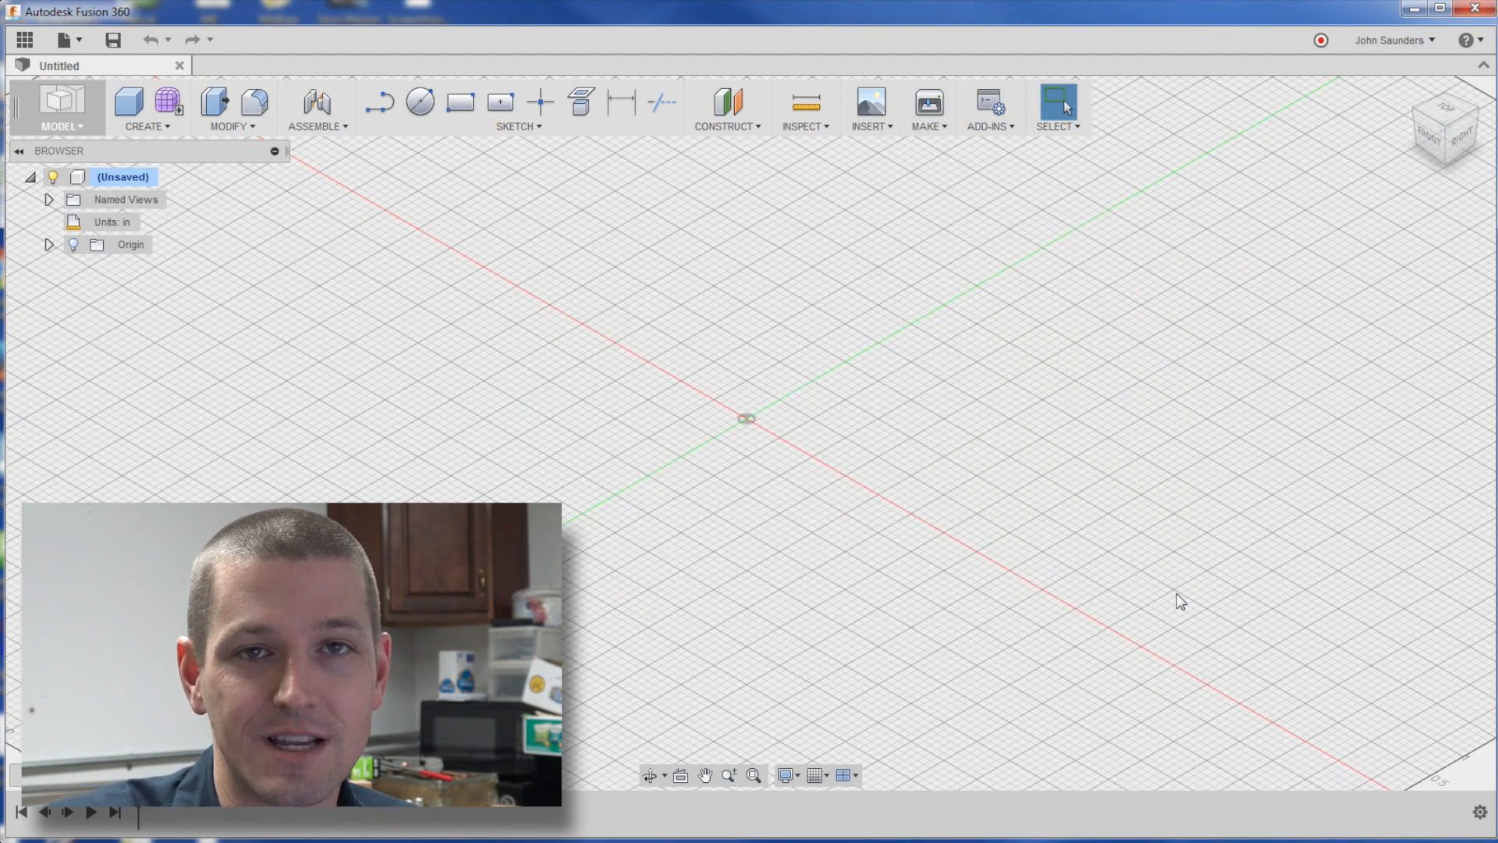
mouse_move(1119, 529)
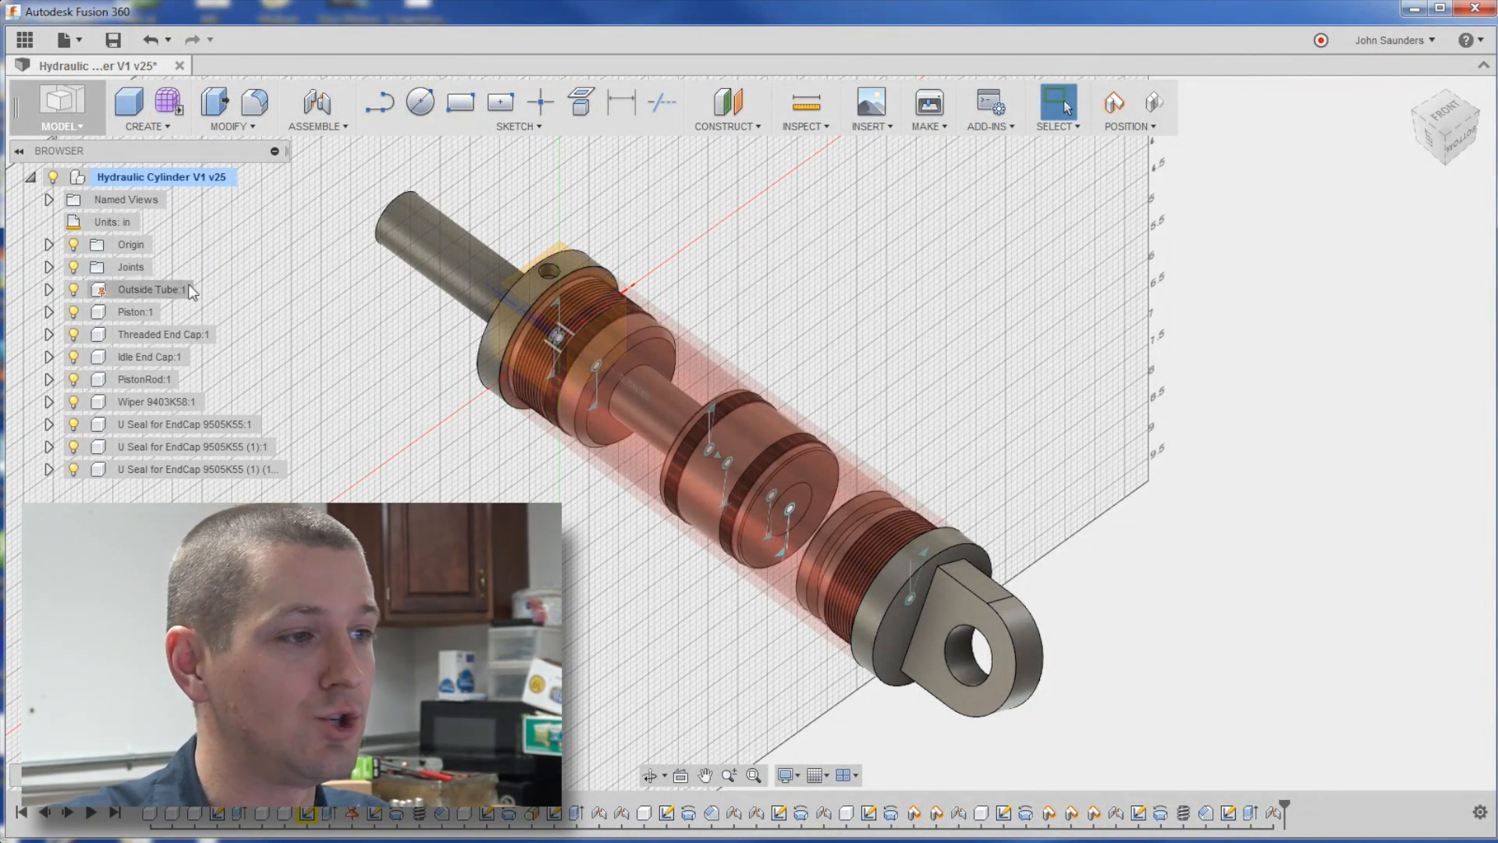
click(131, 267)
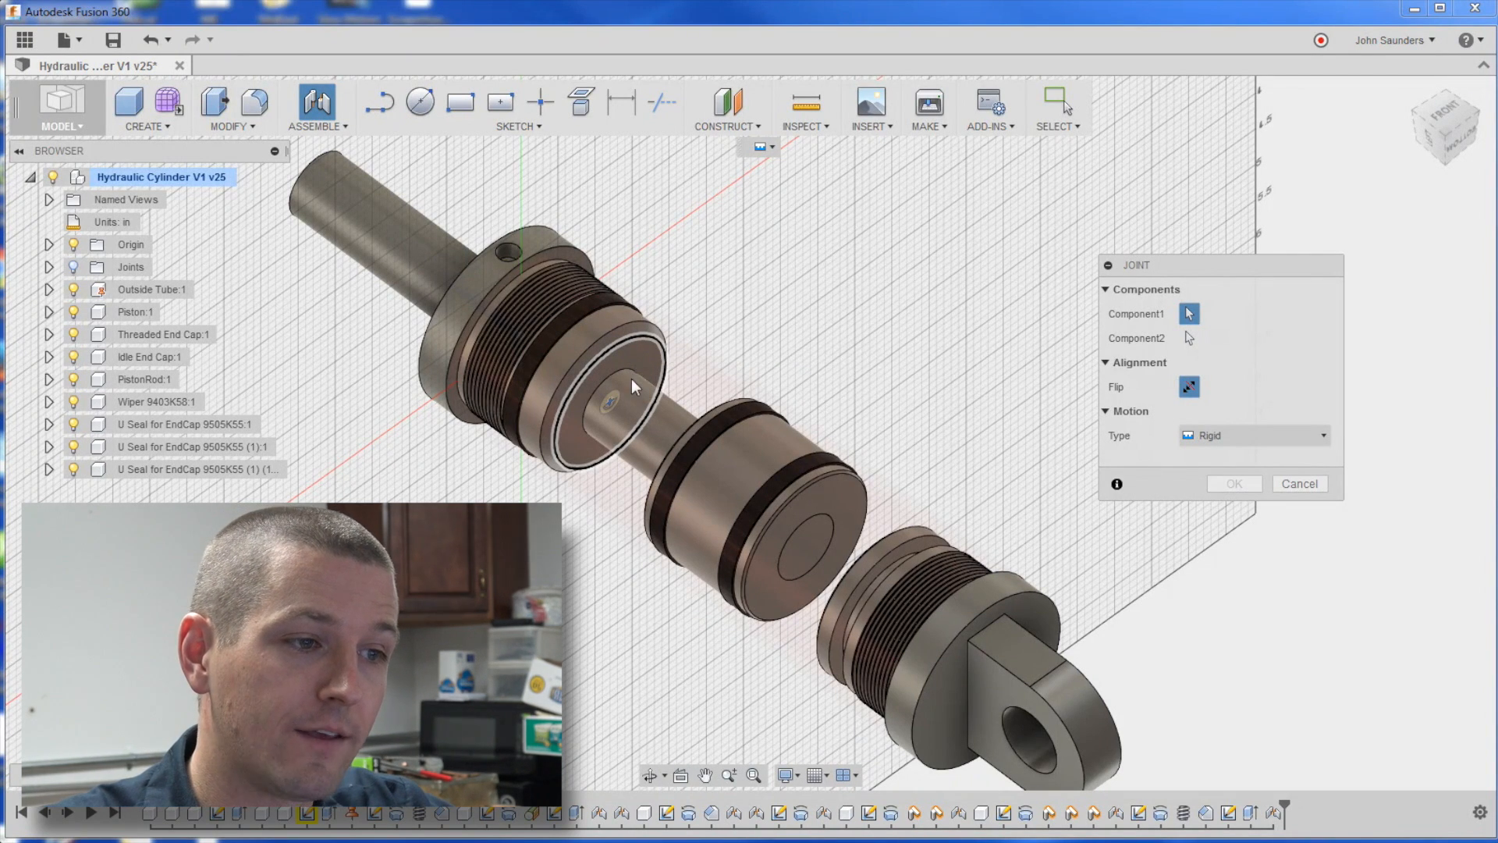
mouse_move(612, 418)
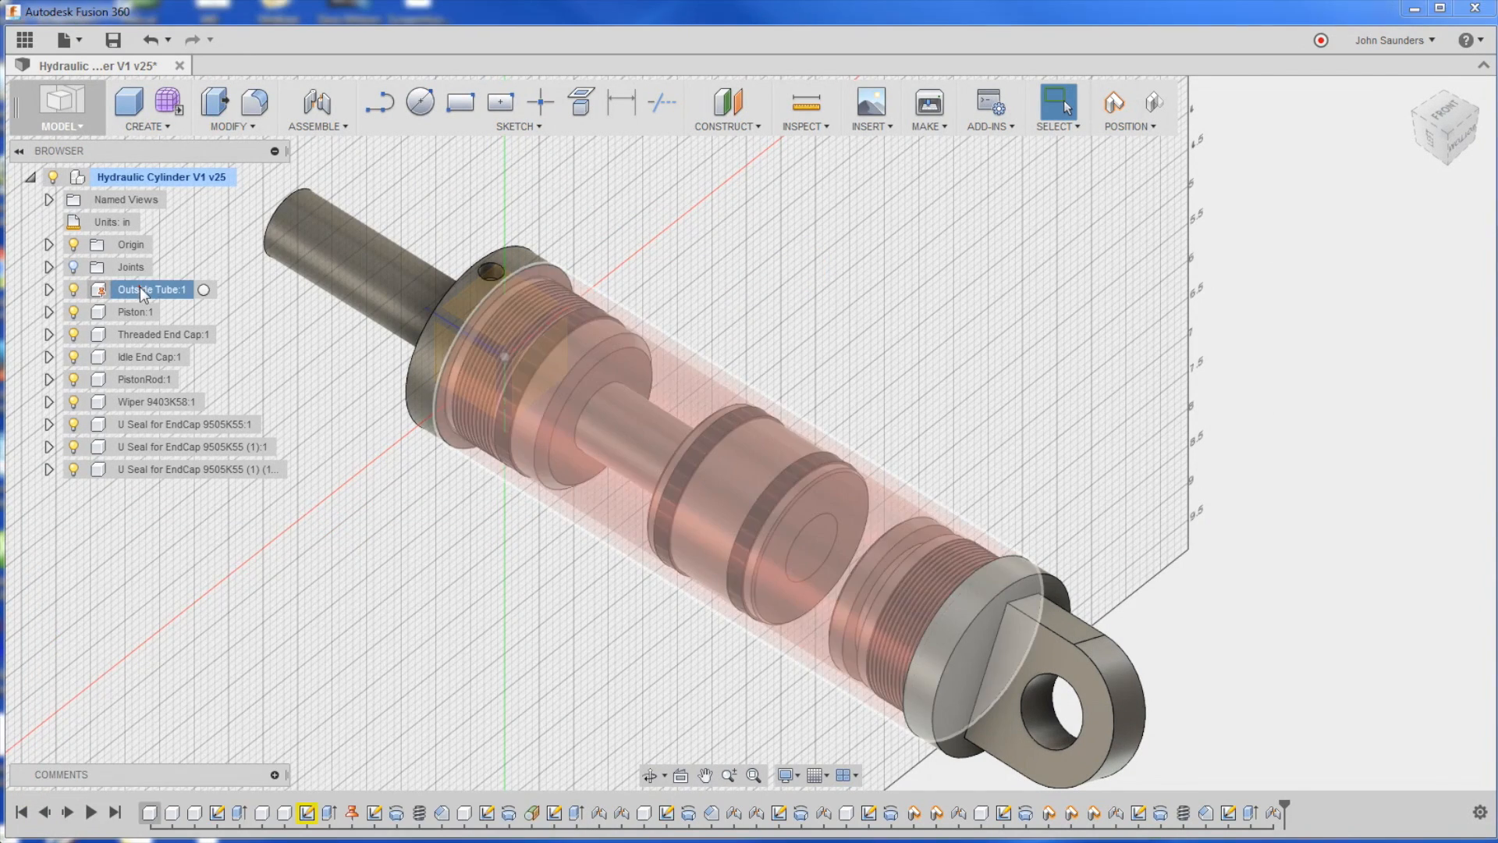
Lower the Outside Tube's opacity via Opacity Control so inner parts show through
right_click(149, 290)
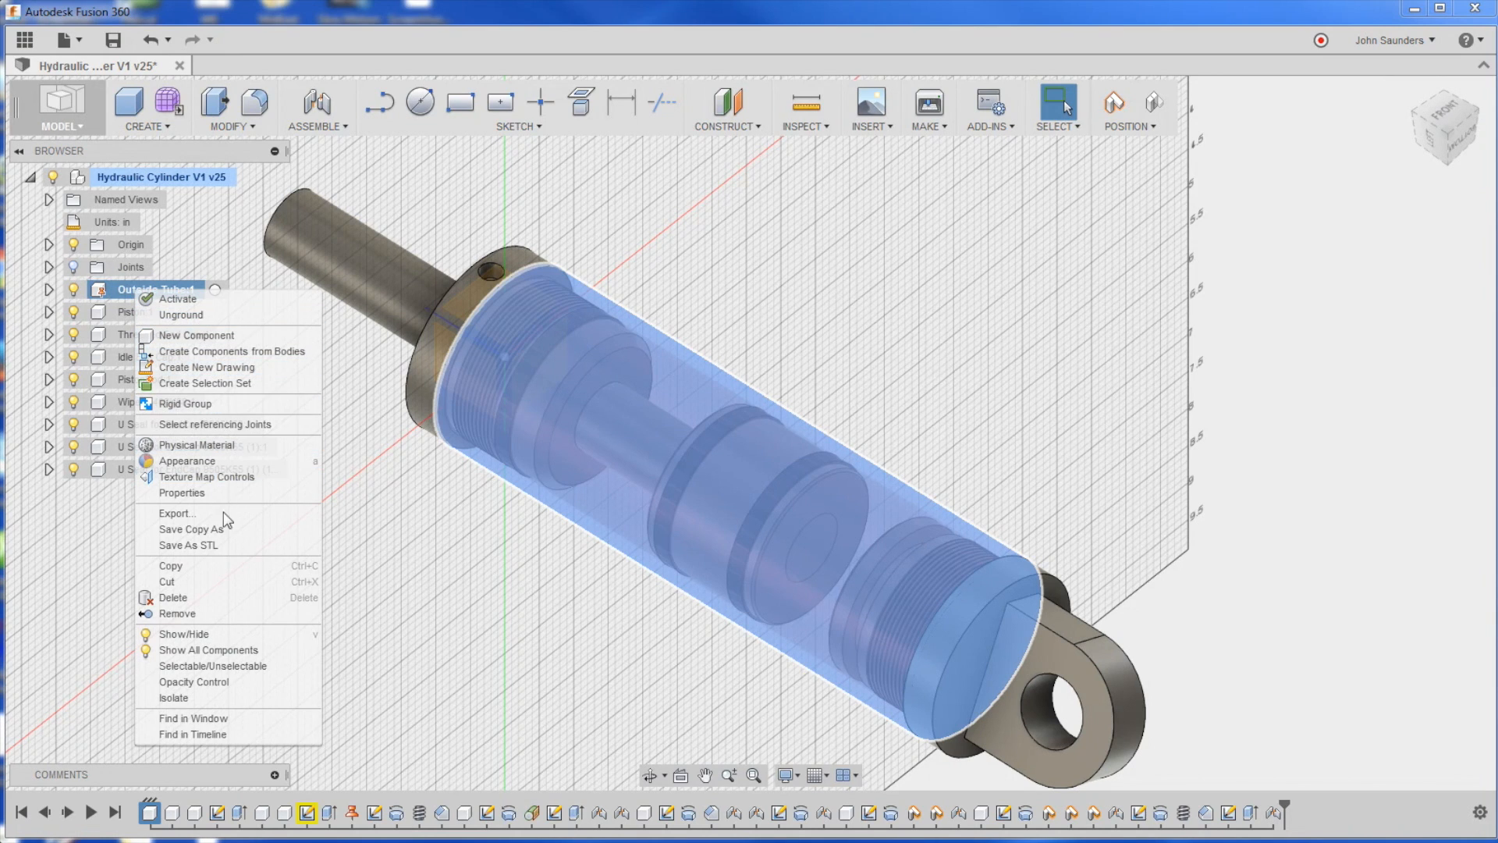
click(194, 682)
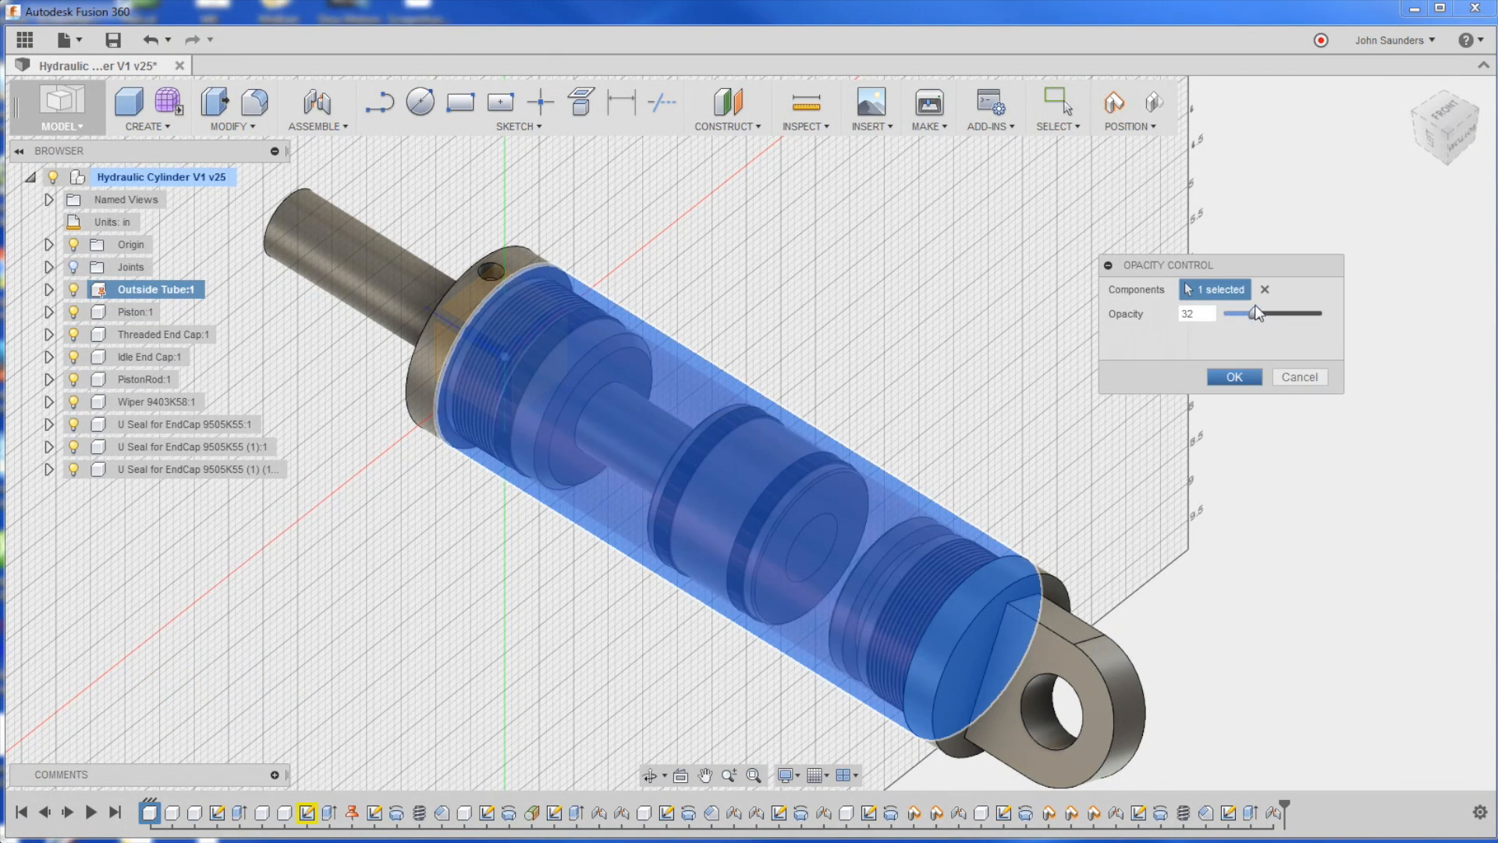
drag(1251, 312, 1305, 312)
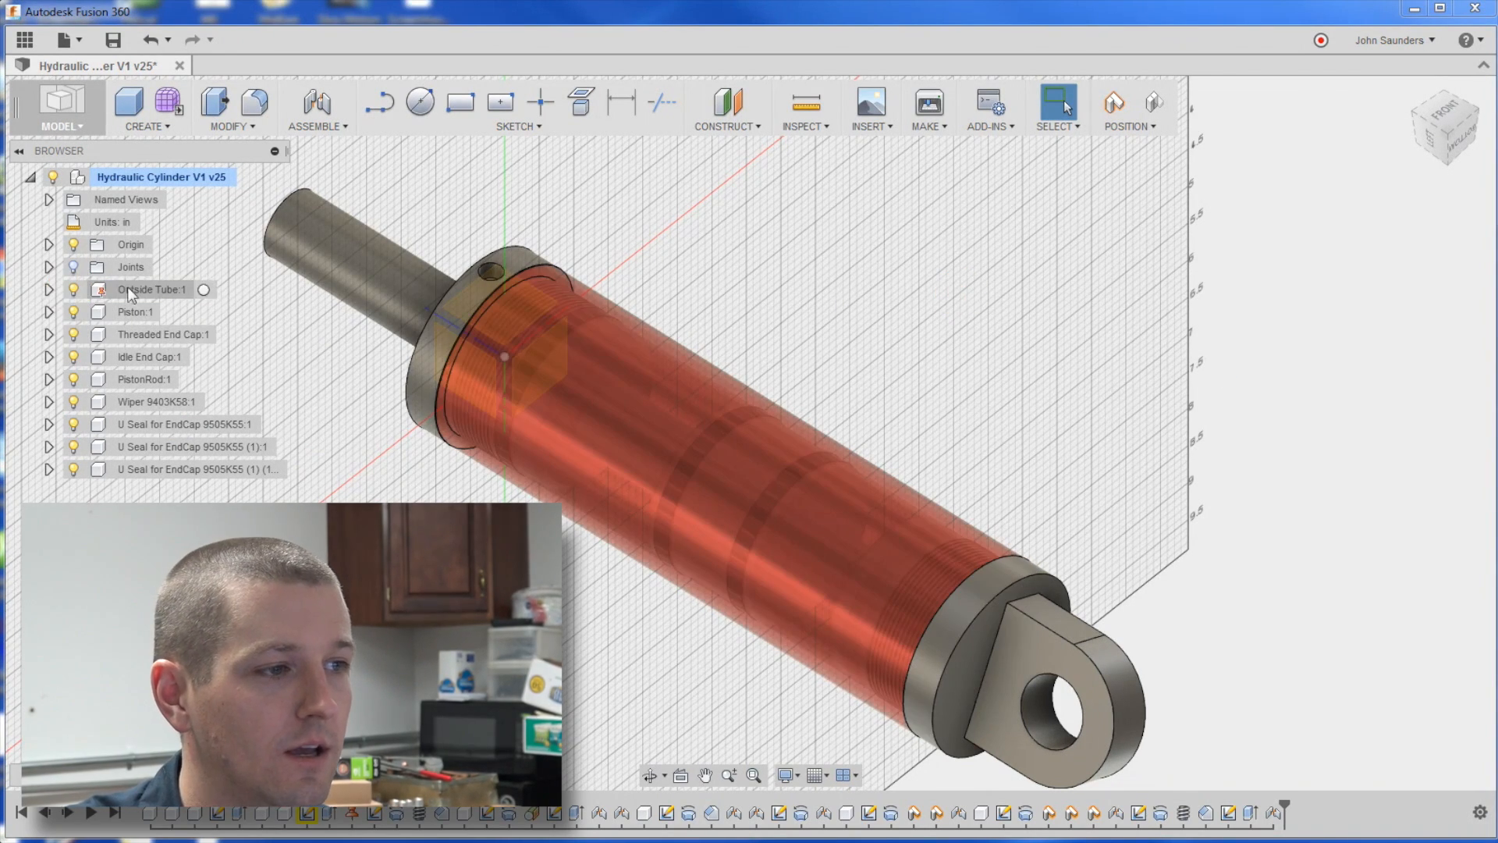
click(152, 289)
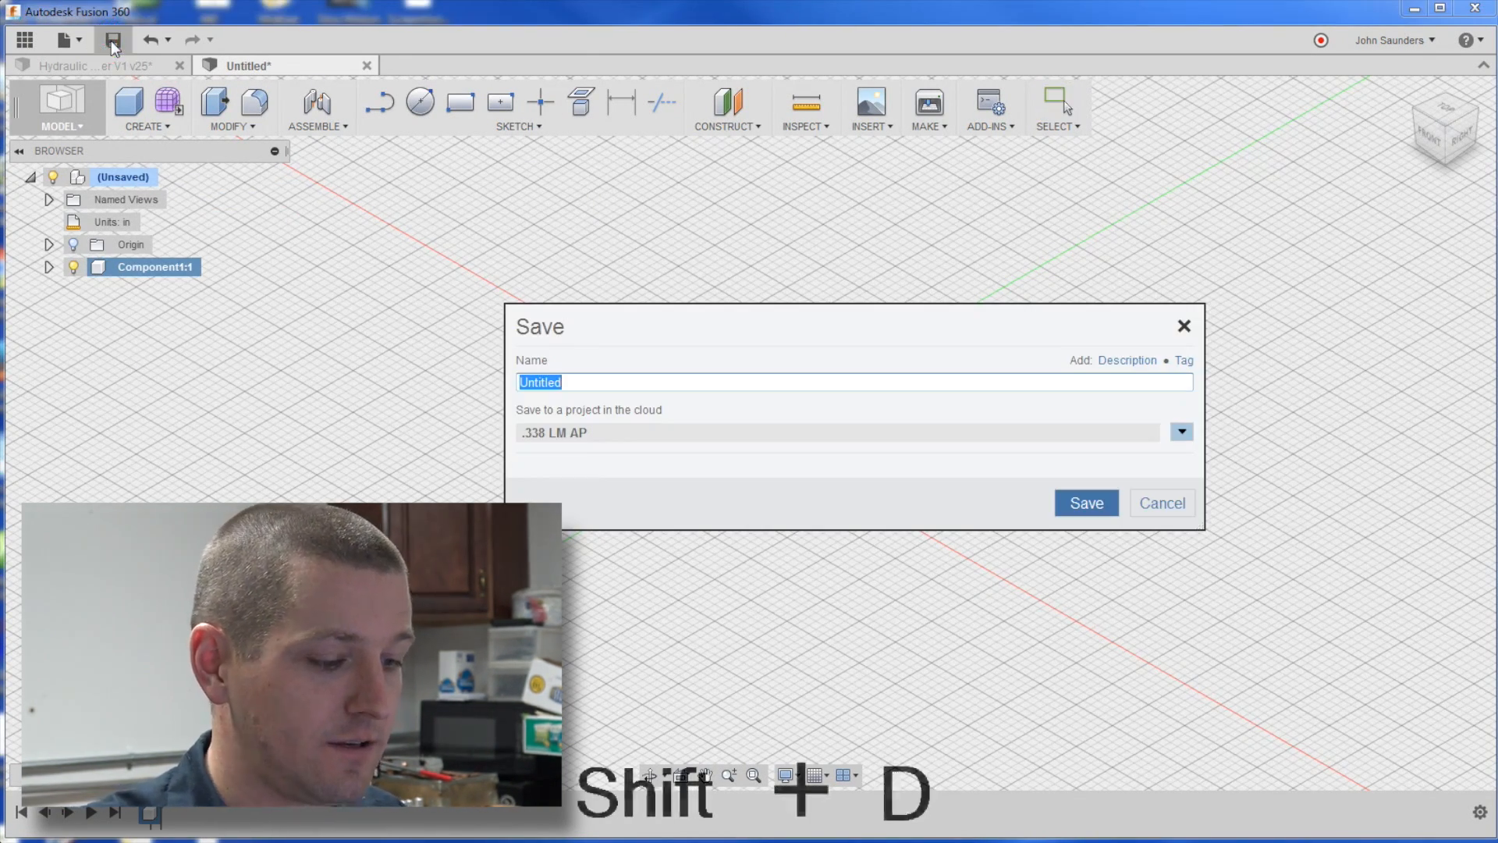
Save the new design as Demo and select Component1 in it
click(1086, 503)
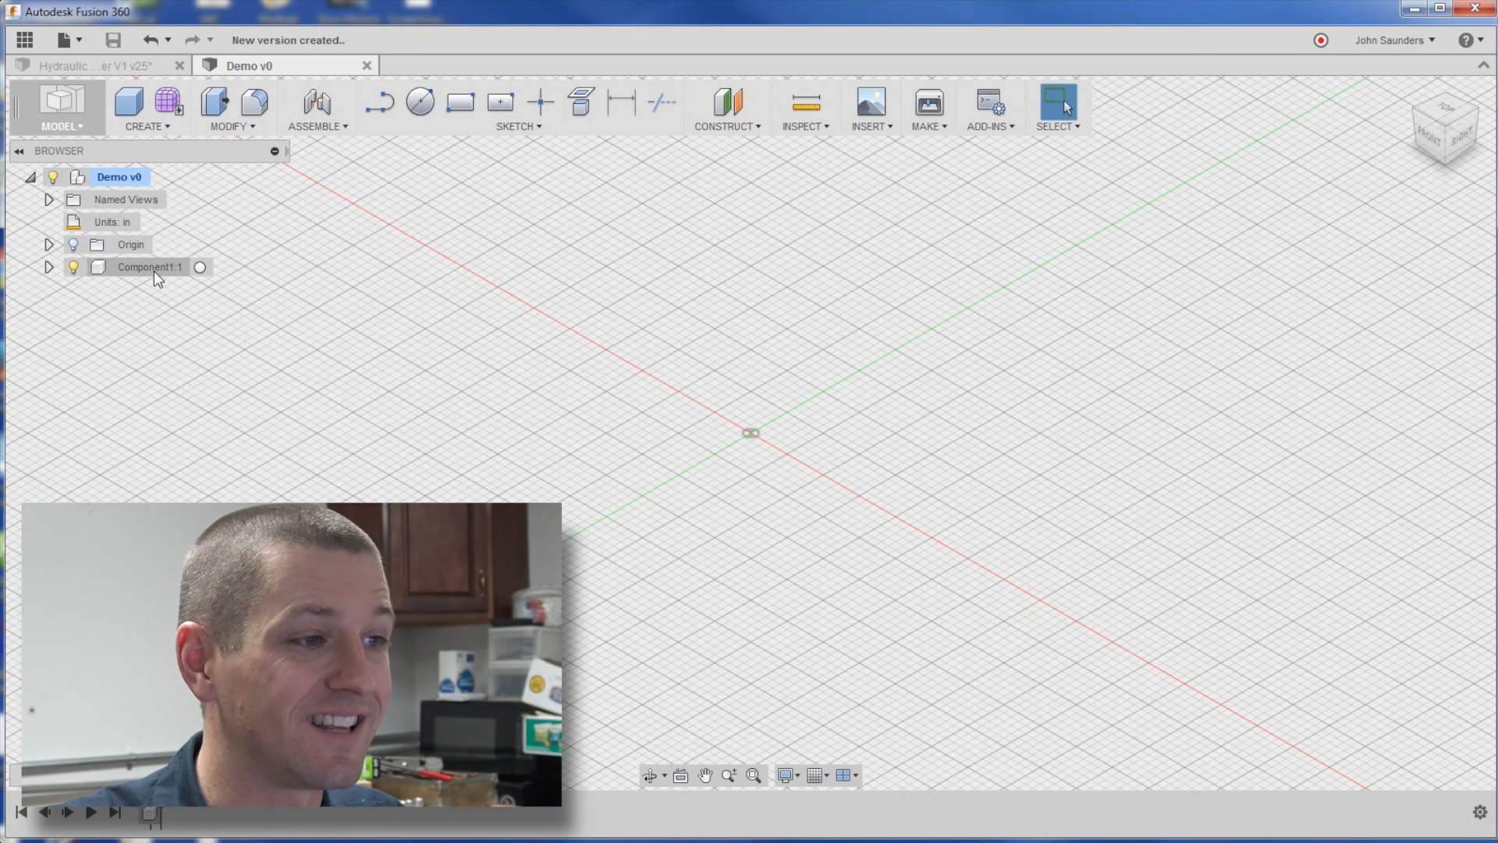
click(149, 267)
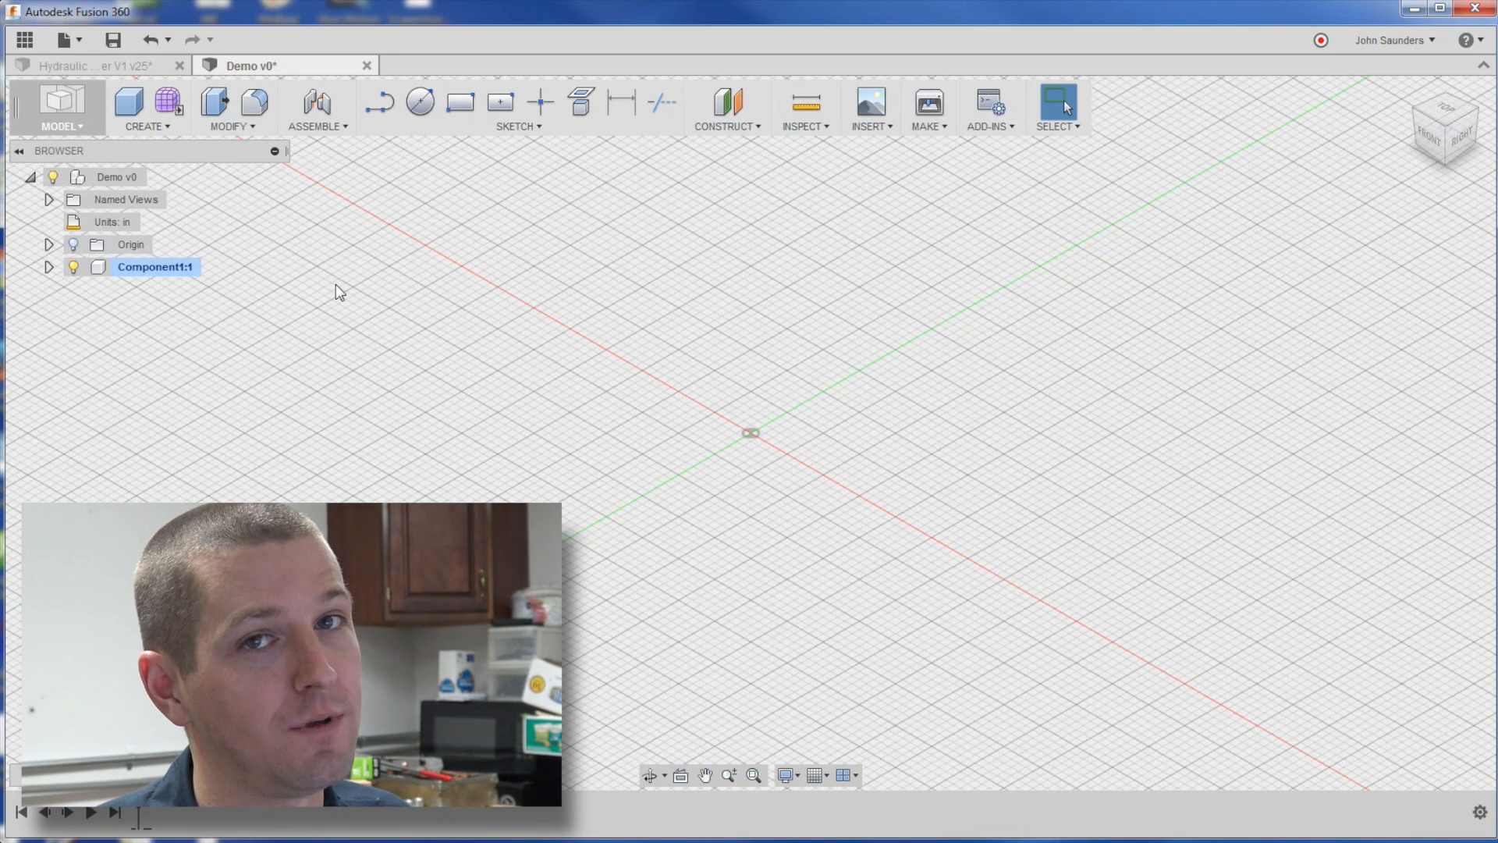
click(112, 39)
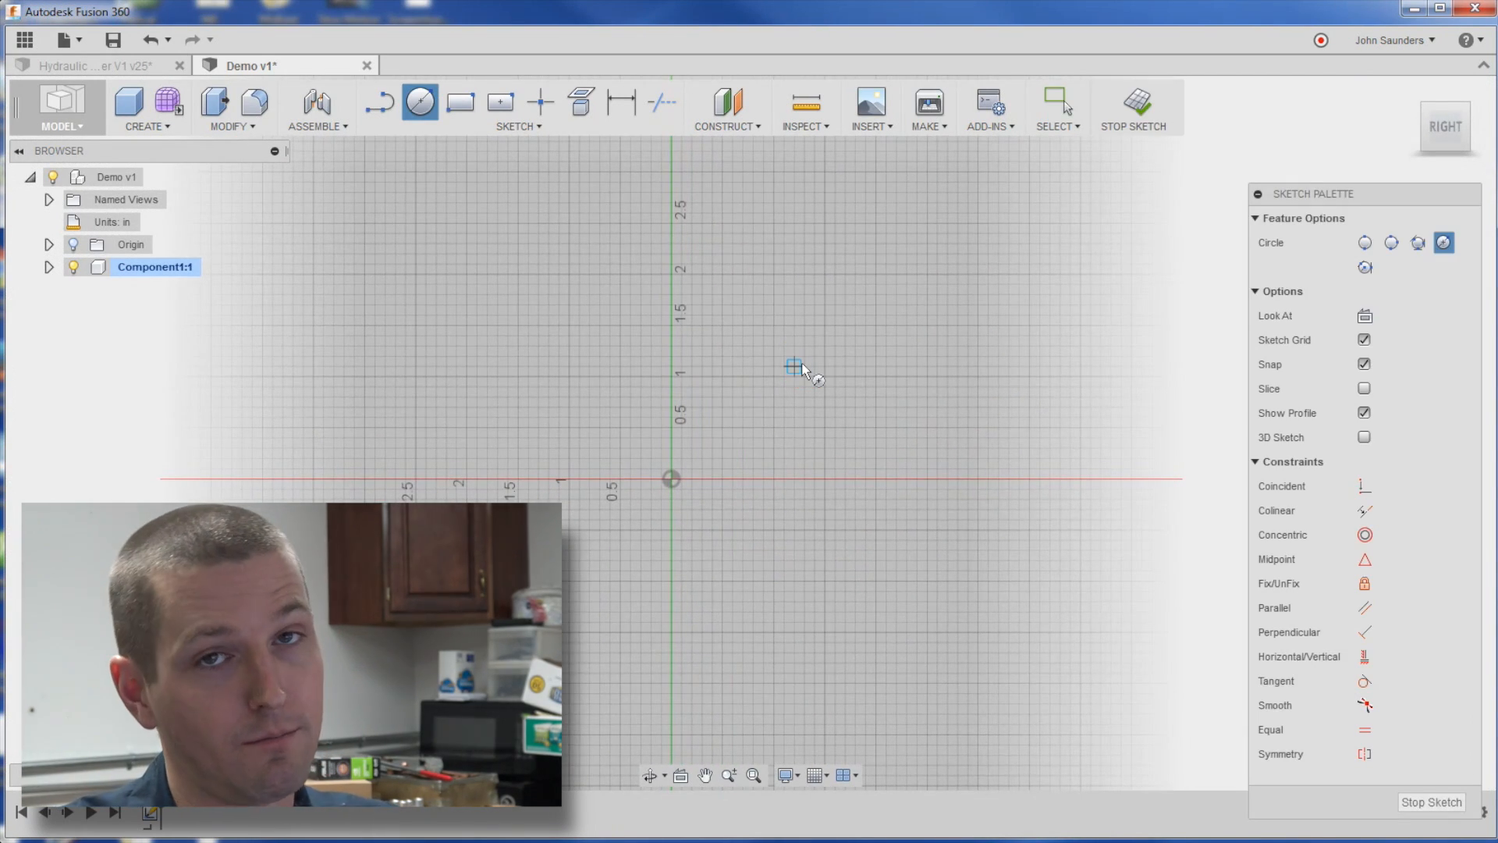
mouse_move(669, 491)
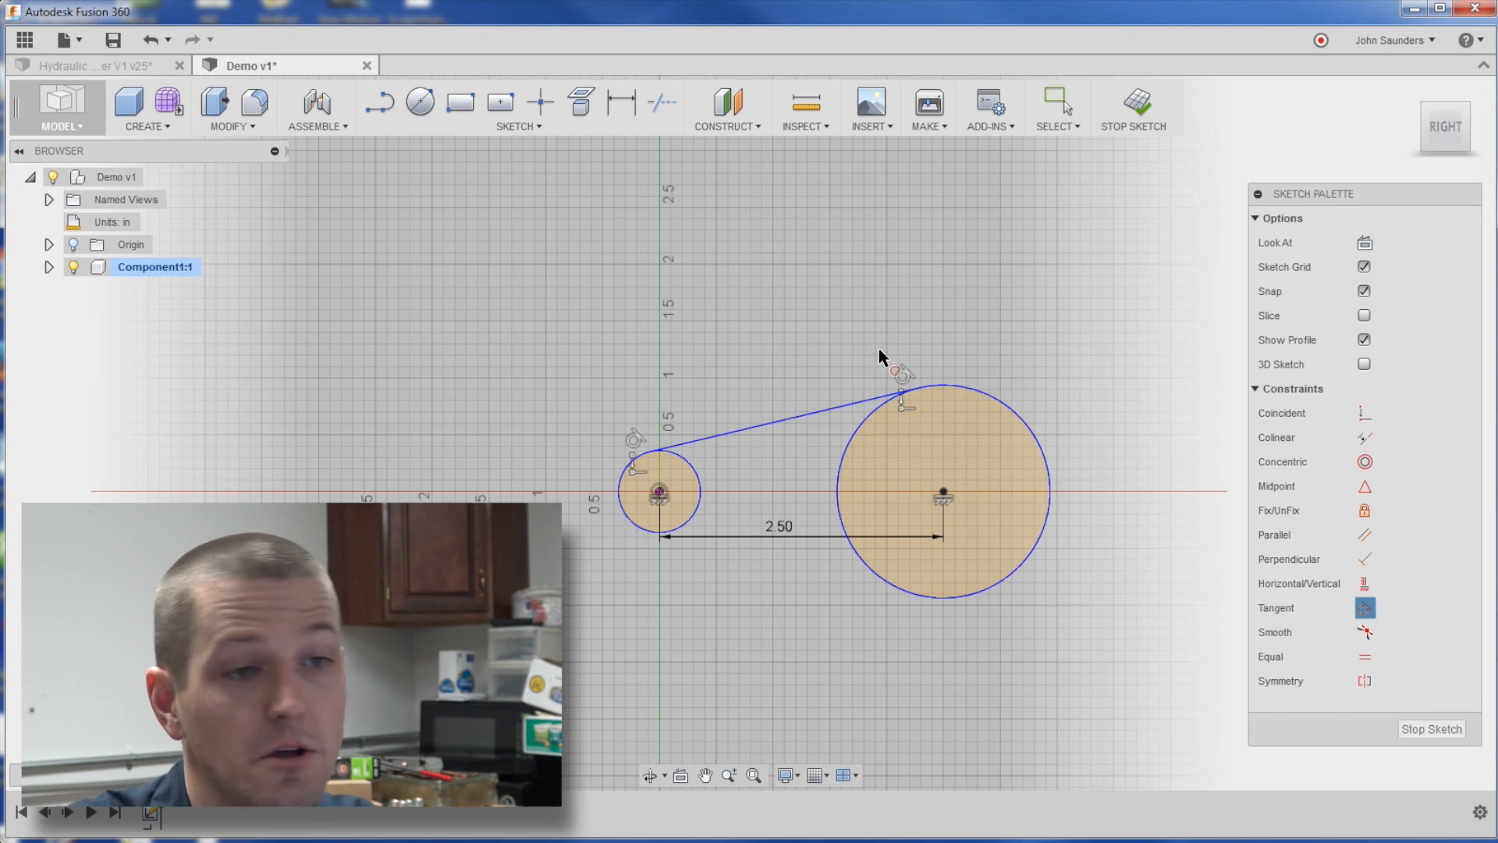
Draw upper and lower lines tangent to both the small and large circles
key(ctrl+z)
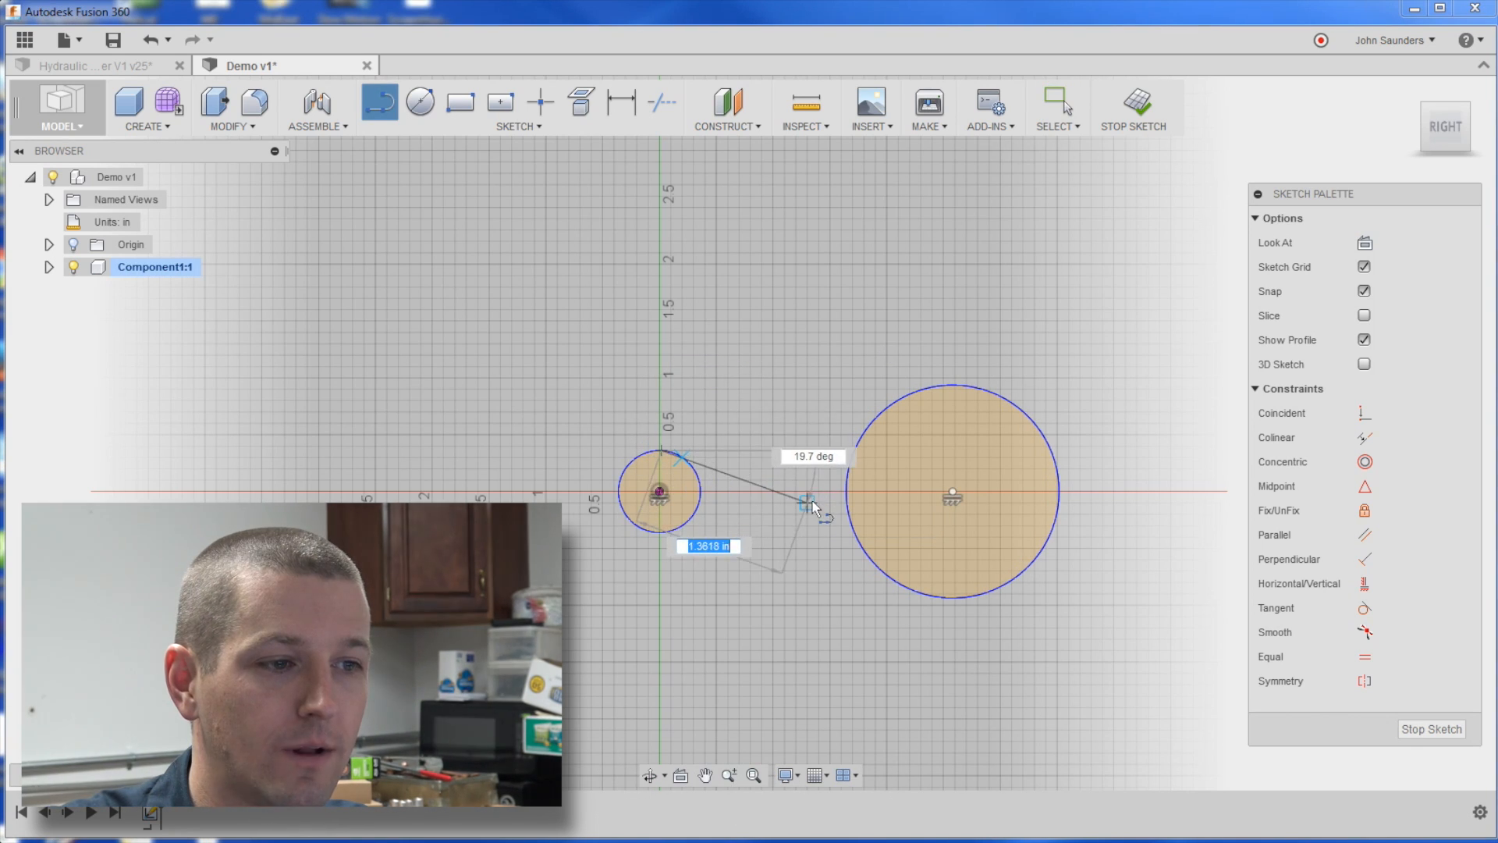
drag(807, 501, 774, 478)
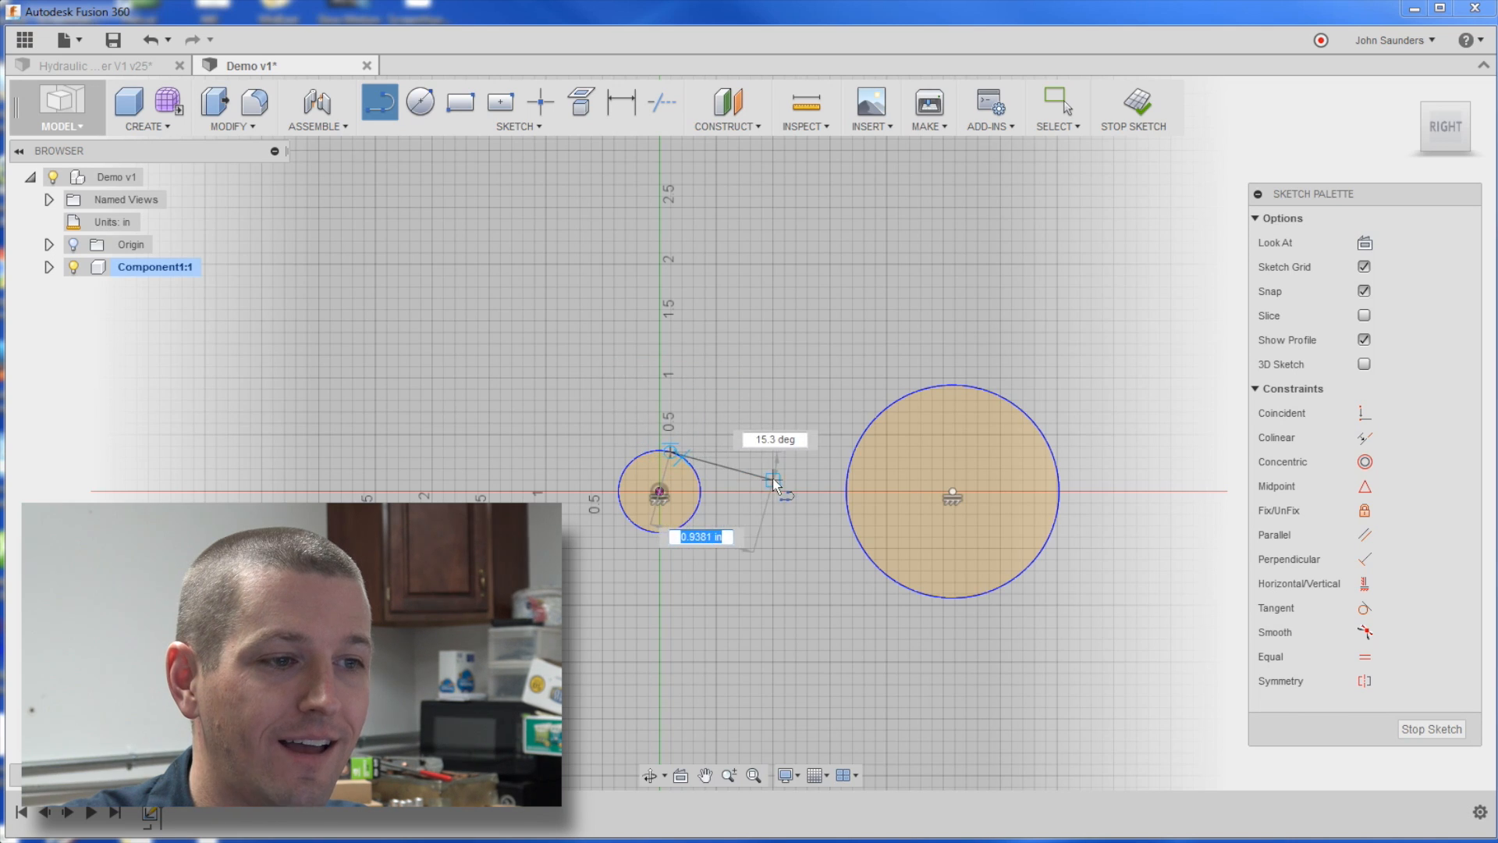
drag(774, 478, 893, 412)
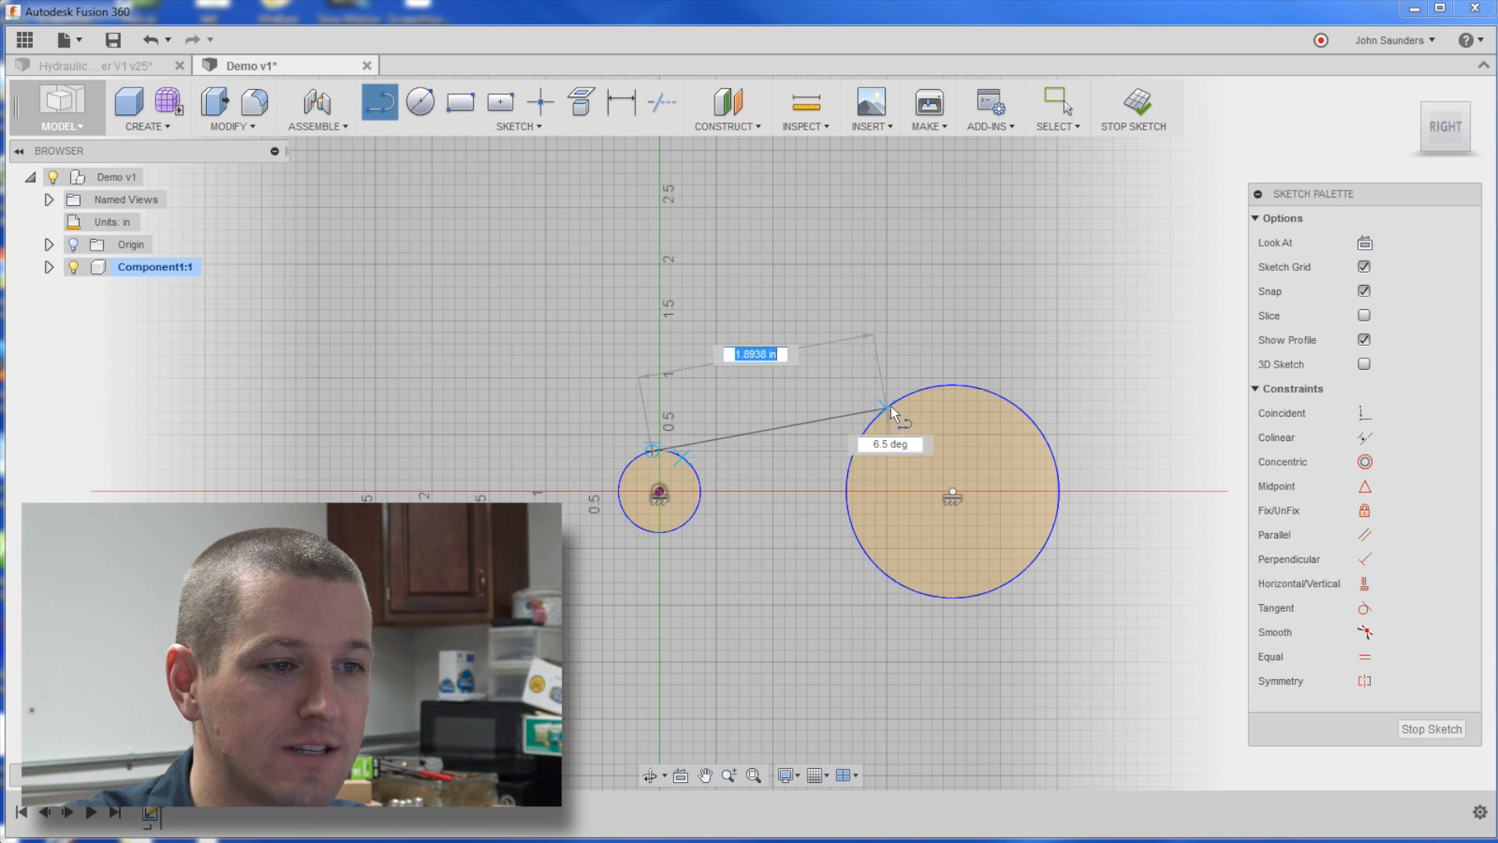
drag(893, 407, 924, 392)
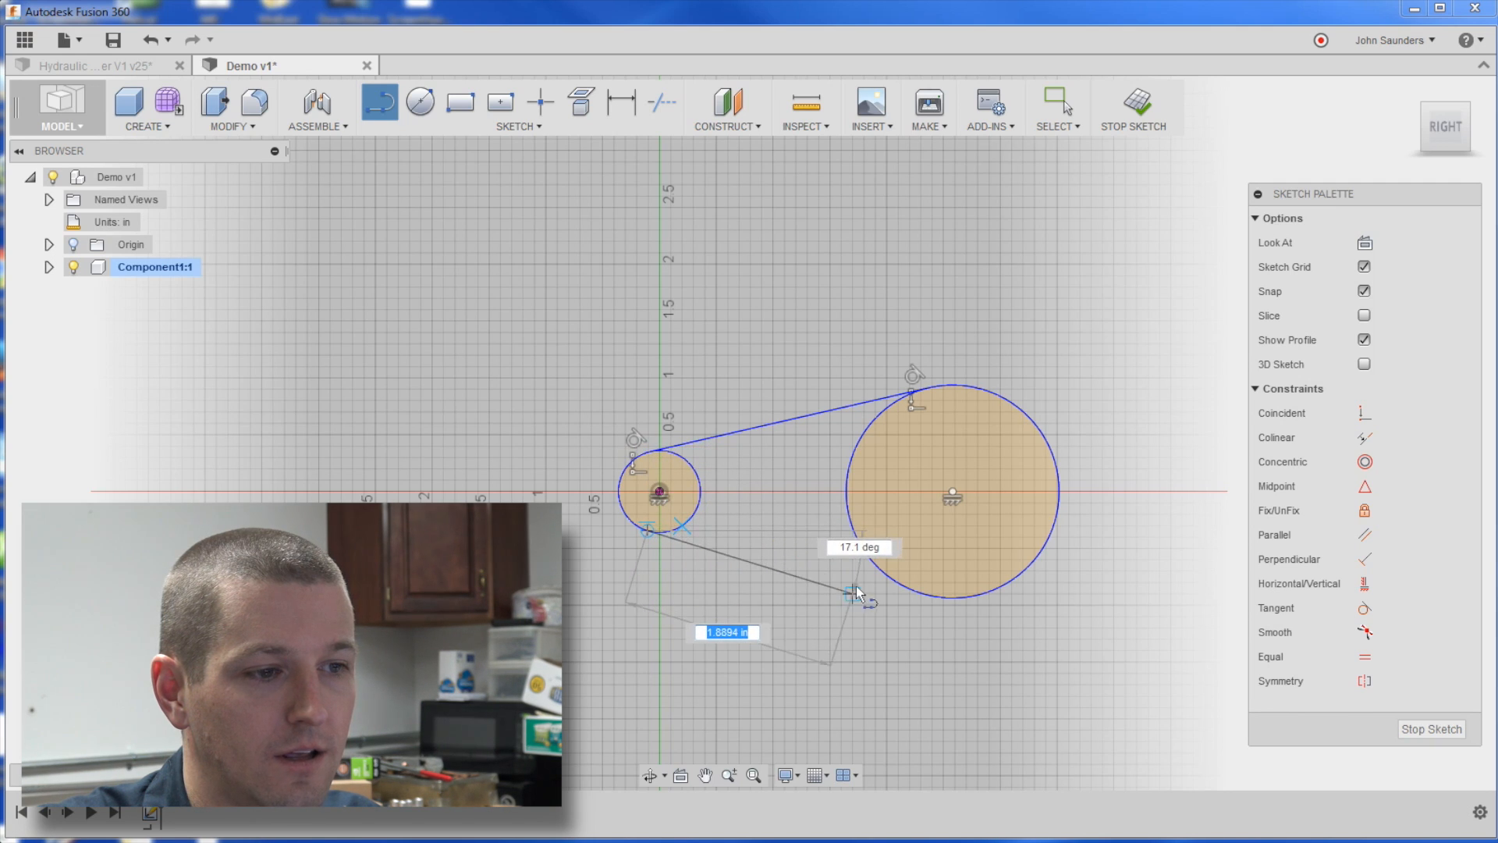
drag(856, 593, 874, 559)
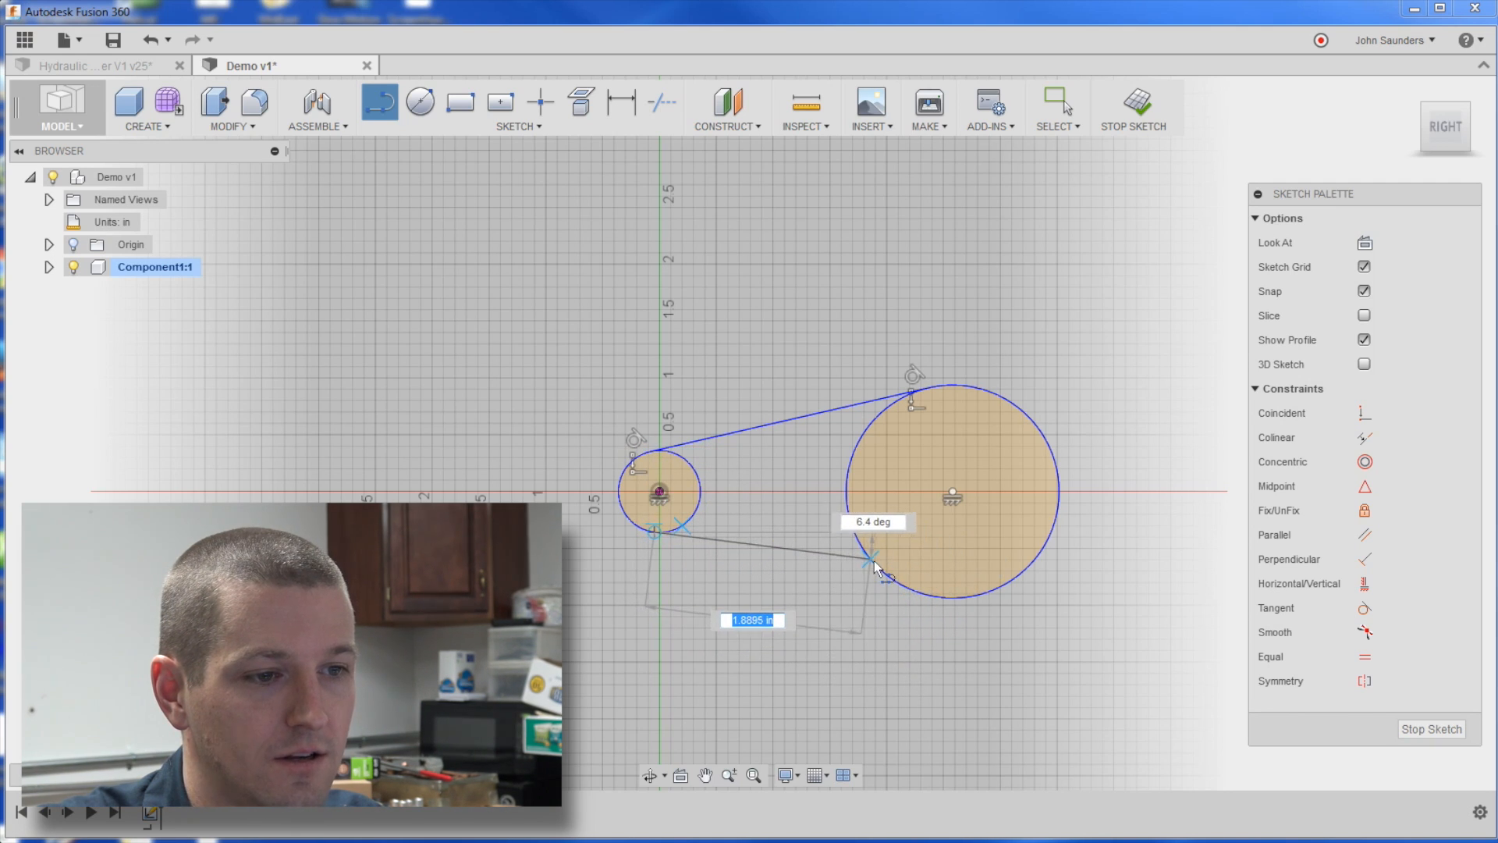
drag(878, 563, 927, 599)
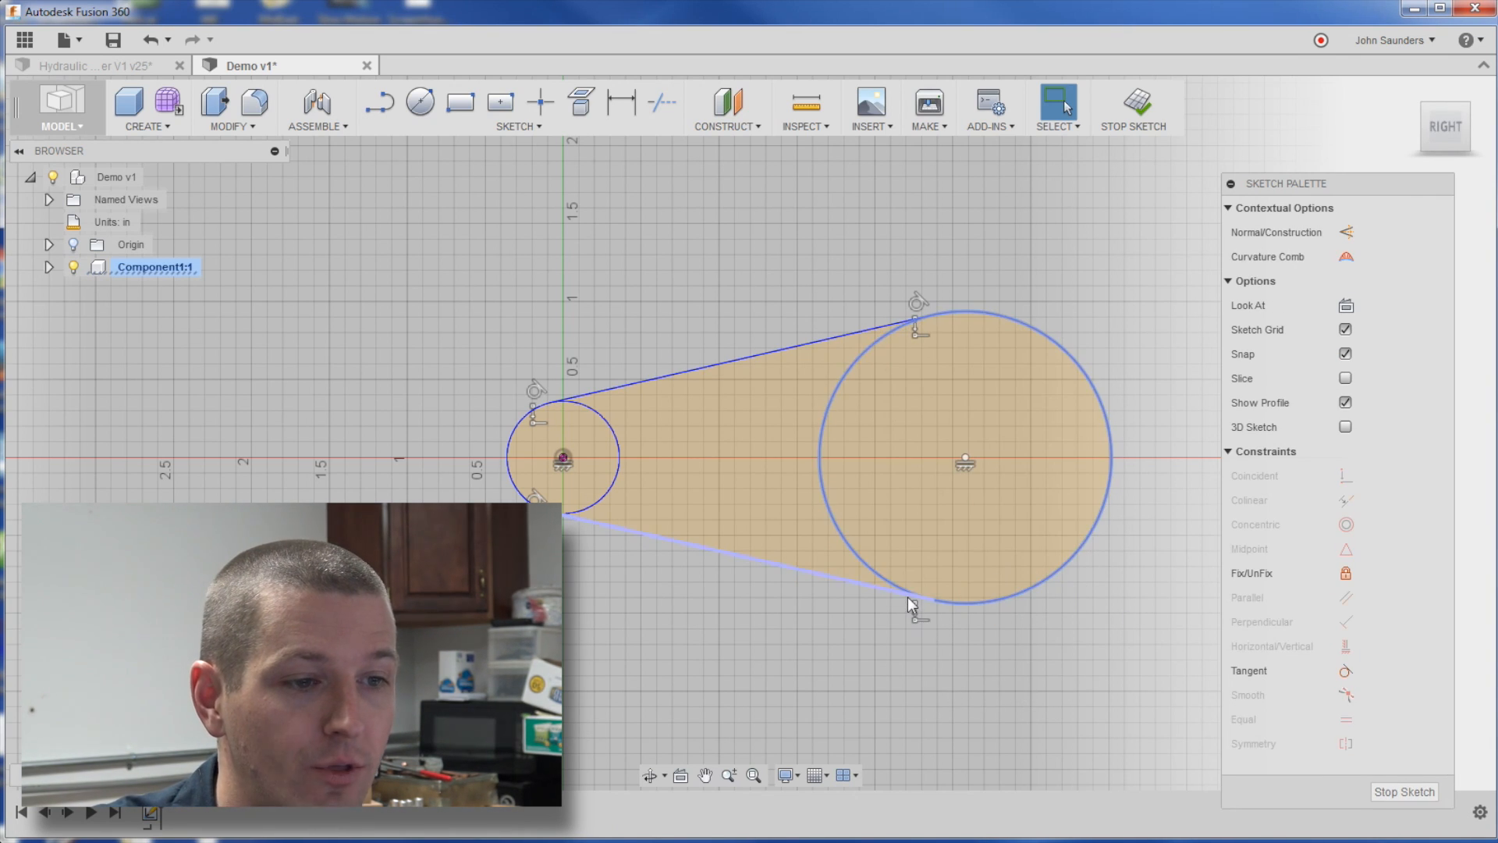
right_click(910, 606)
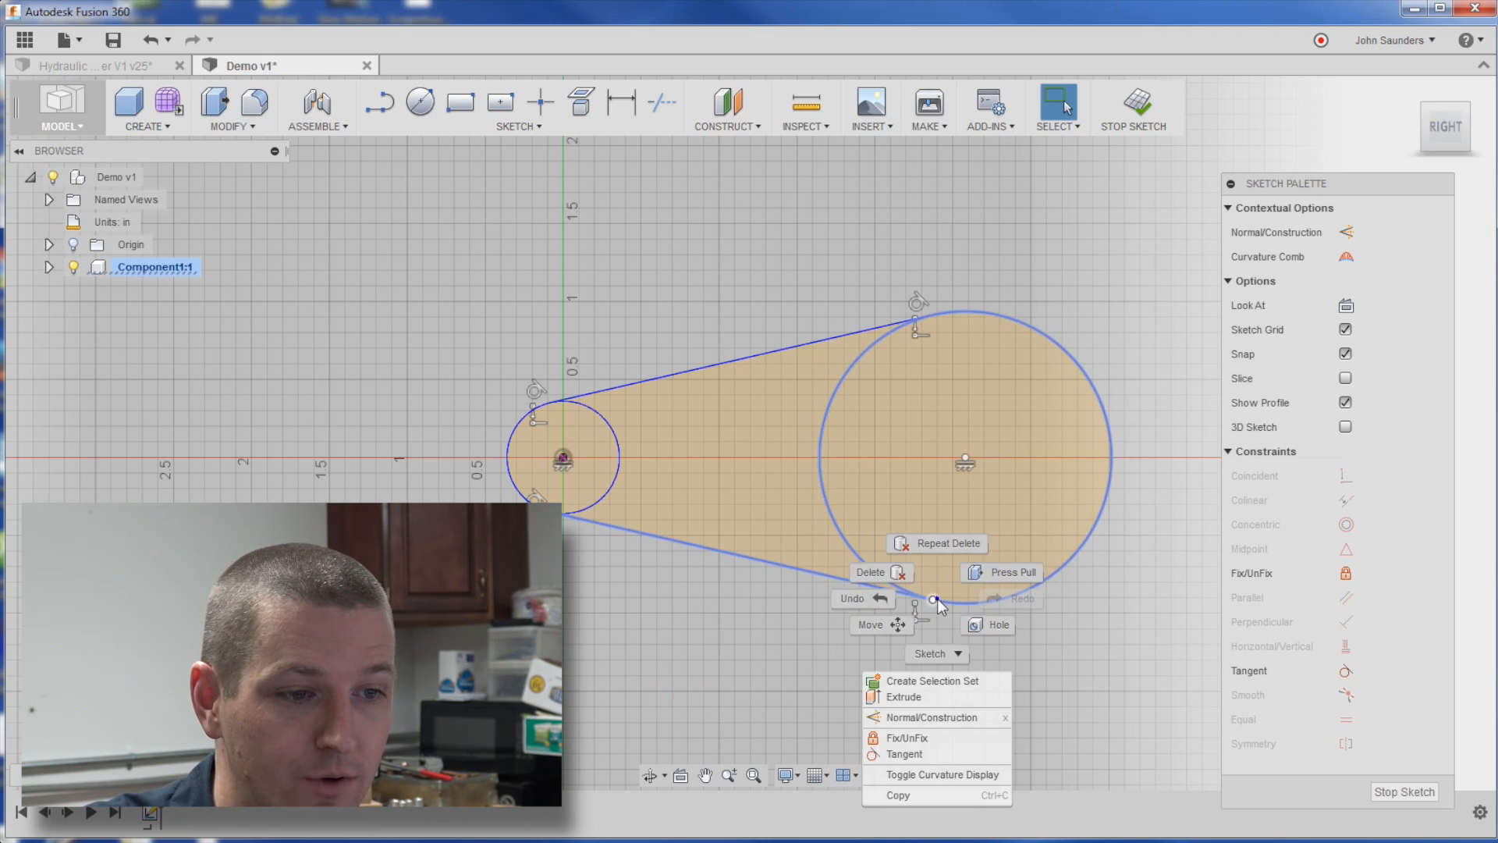
click(754, 284)
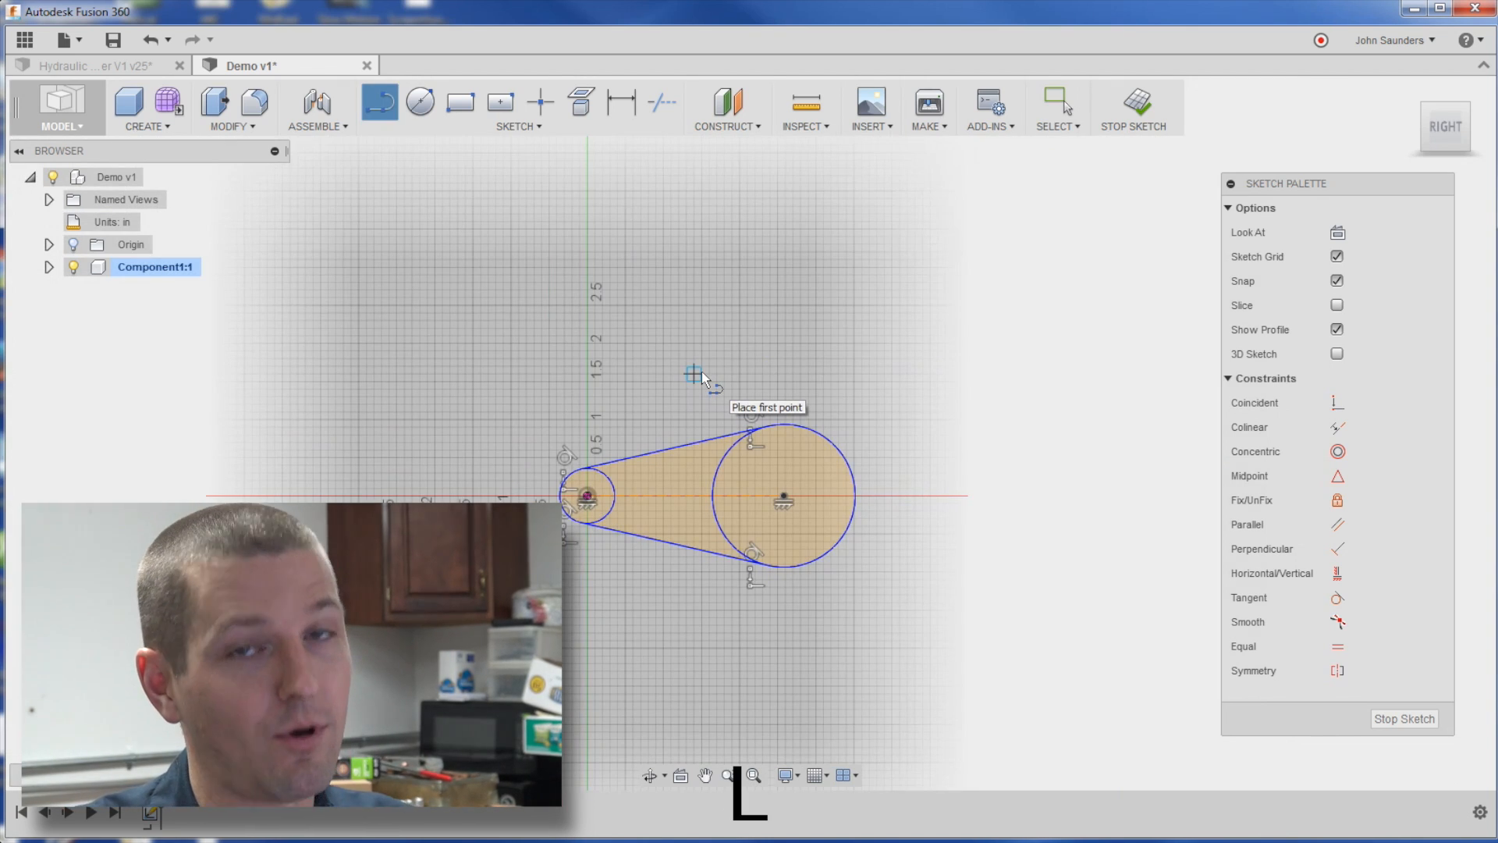
mouse_move(747, 347)
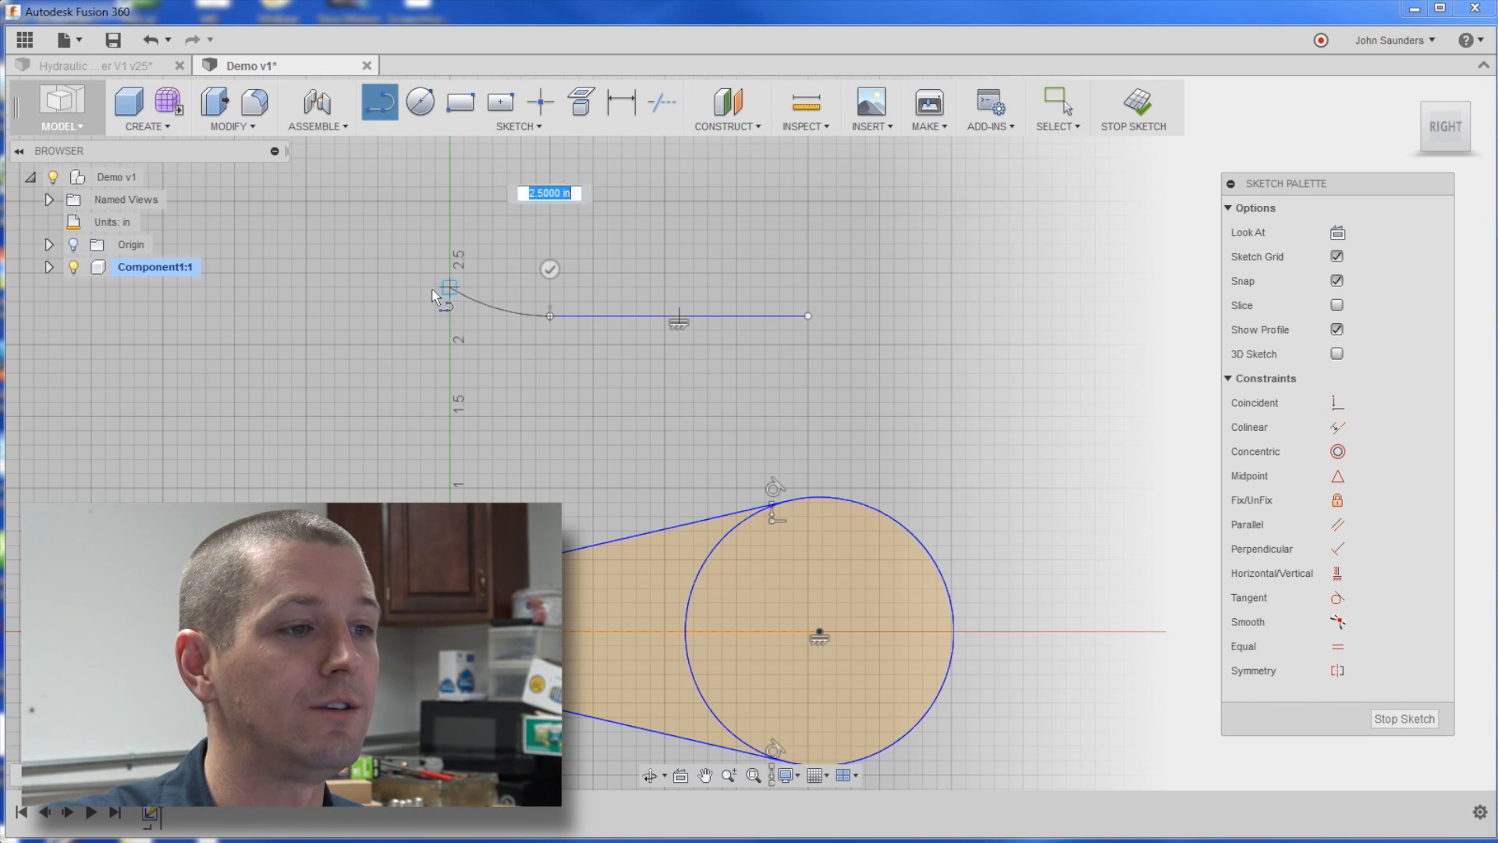
Bend the next segment into a tangent arc and continue it with a horizontal line
drag(450, 289, 334, 176)
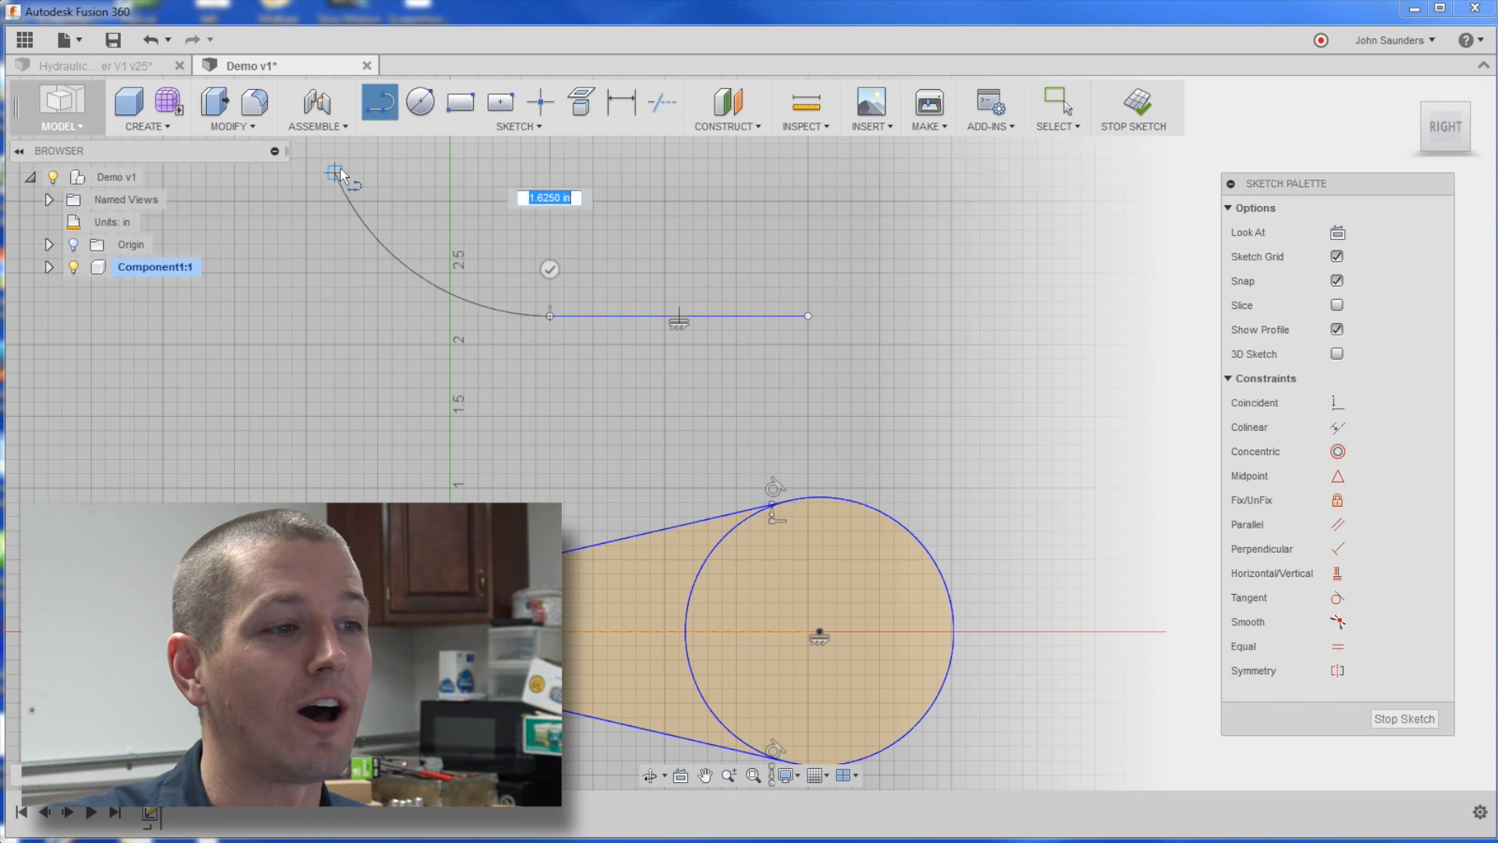
drag(338, 172, 735, 171)
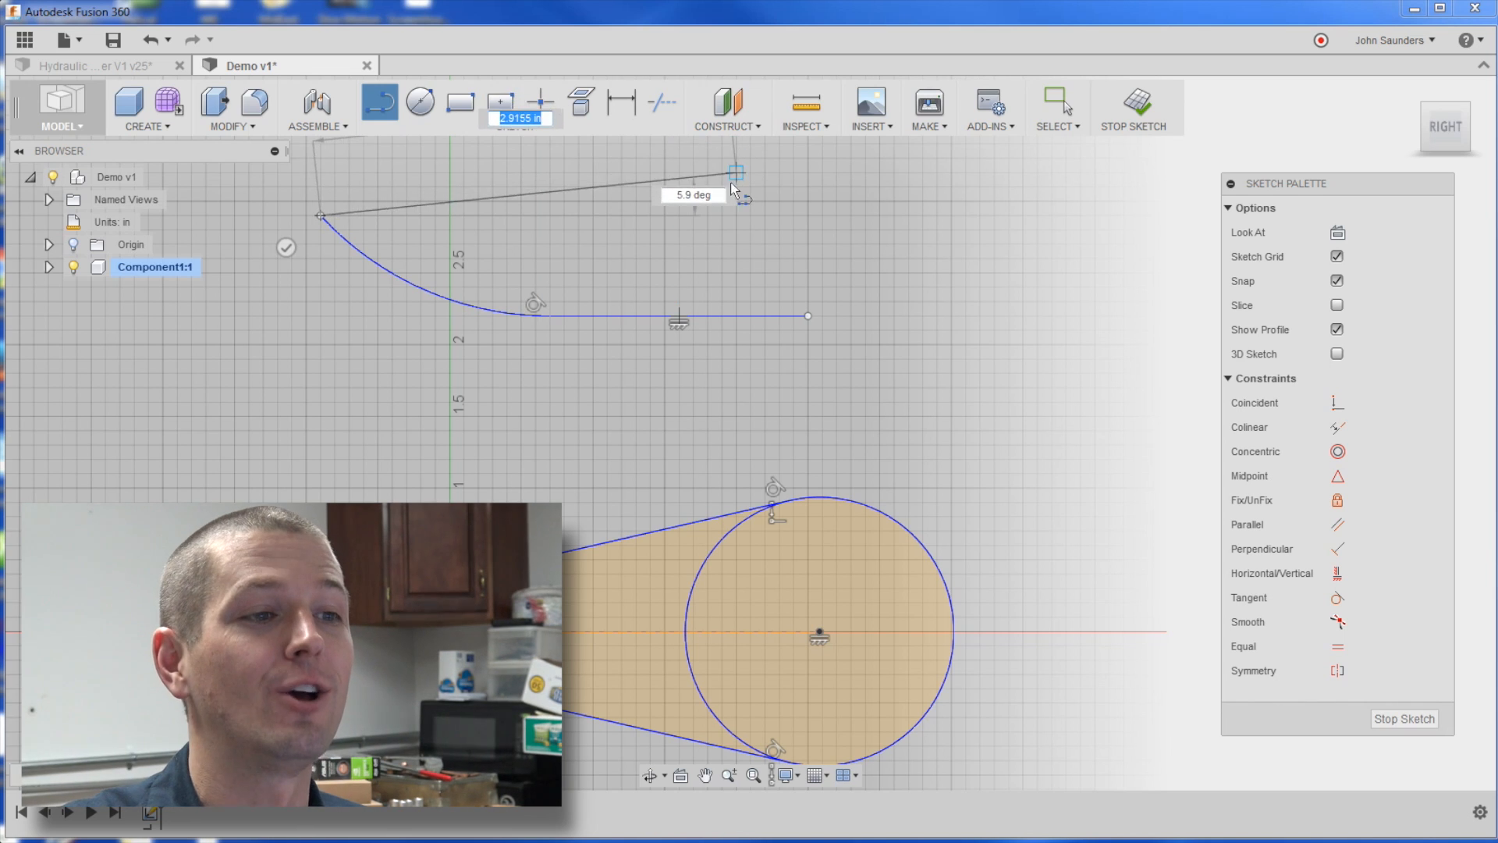